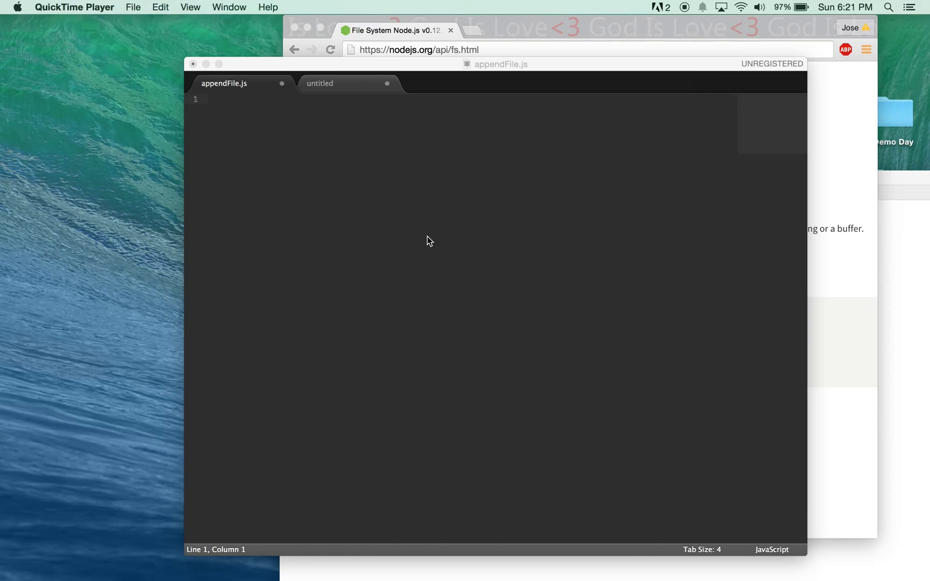
{"action": "mouse_move", "coordinate": [362, 208]}
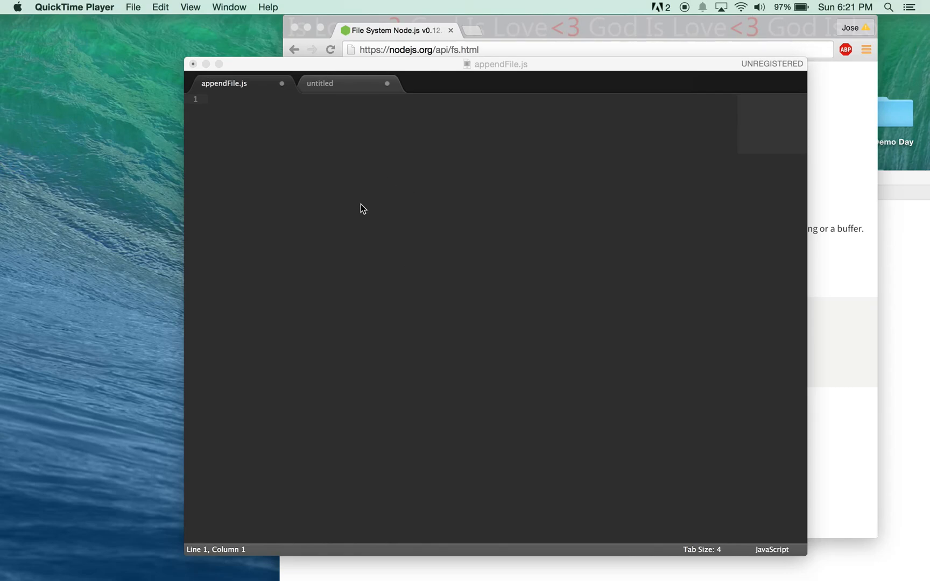
{"action": "mouse_move", "coordinate": [371, 208]}
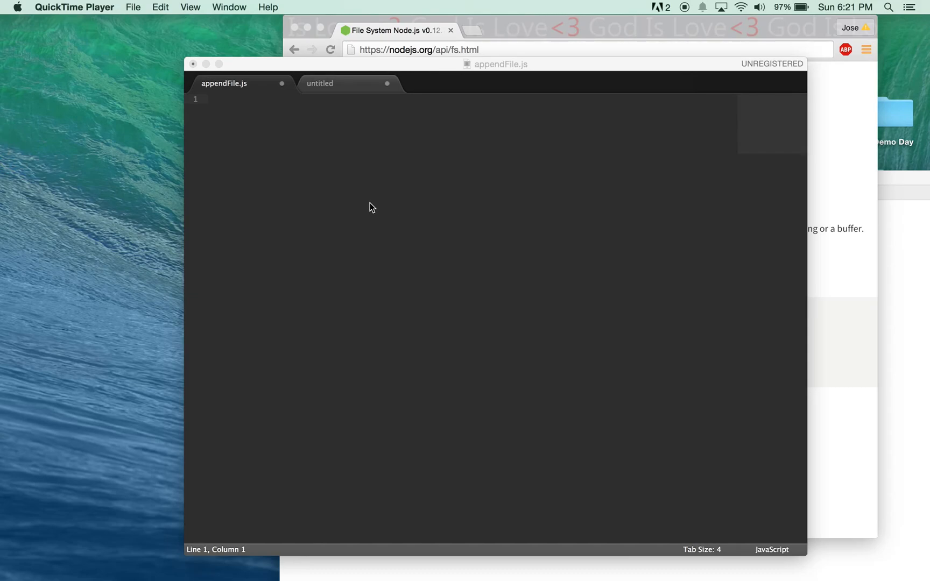
- Write var fs = require('fs'); as the first line of appendFile.js
{"action": "type", "text": "var fs"}
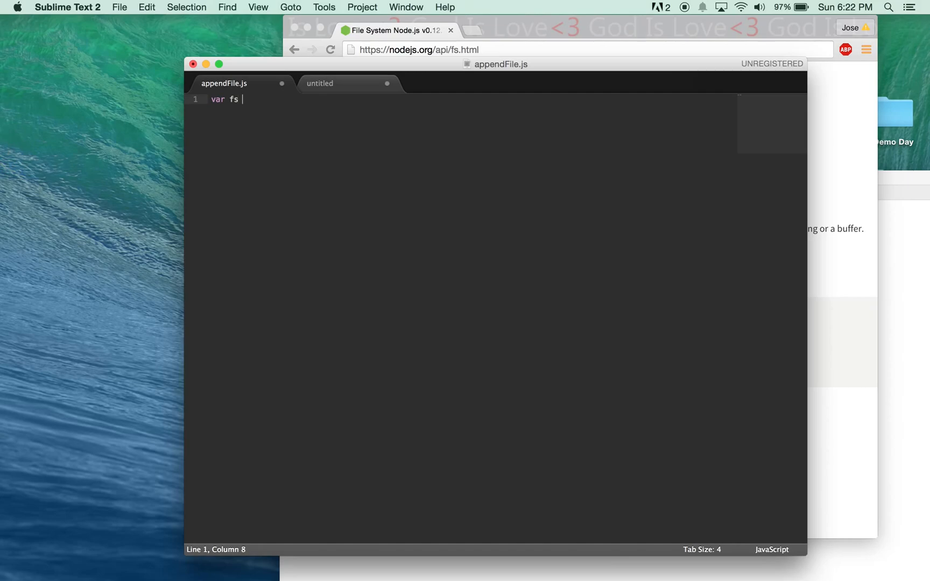
{"action": "type", "text": "= requi"}
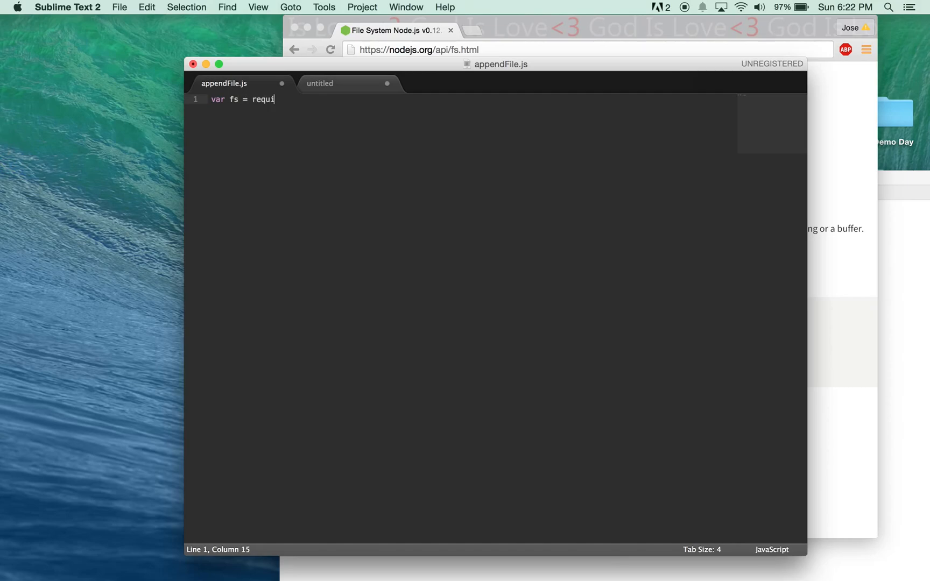
{"action": "type", "text": "re()"}
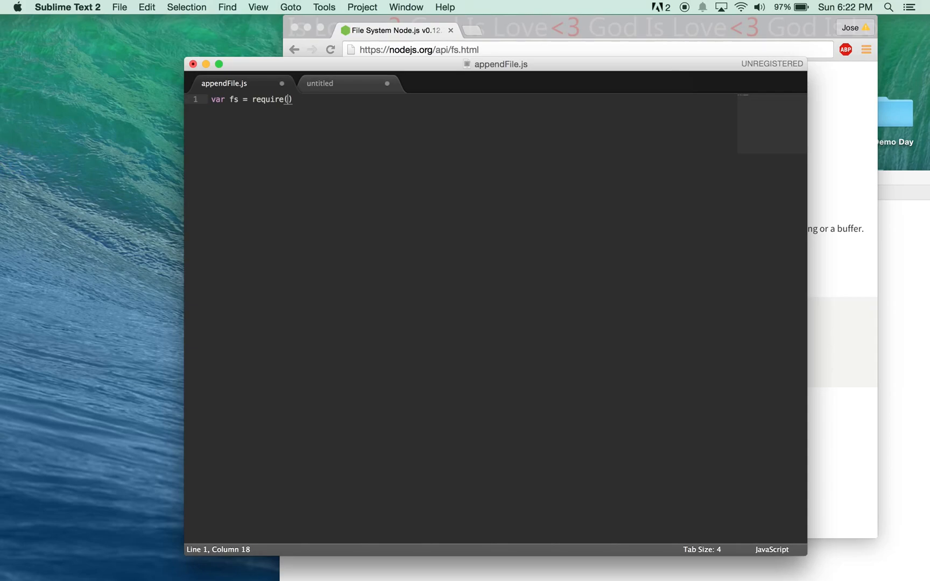
{"action": "type", "text": "'fs'"}
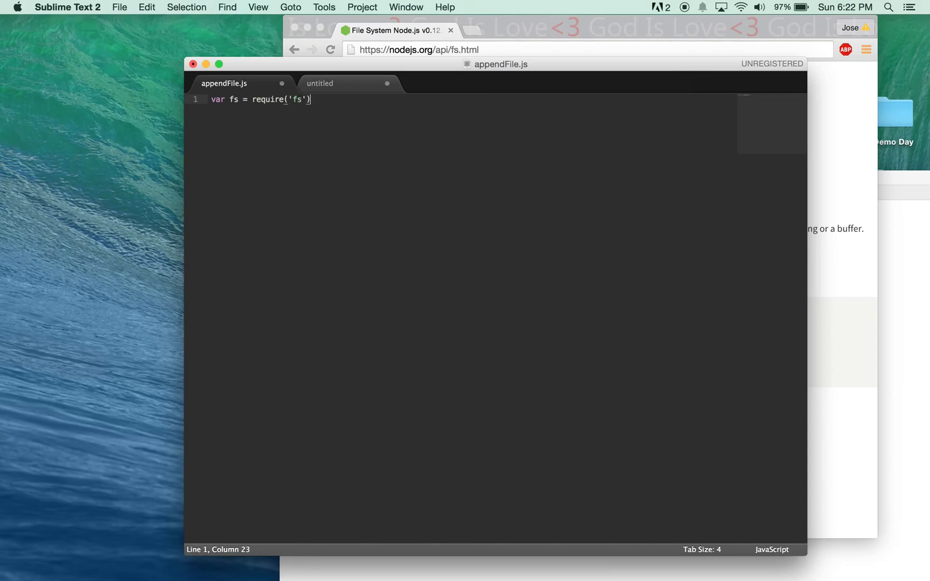
{"action": "type", "text": ";"}
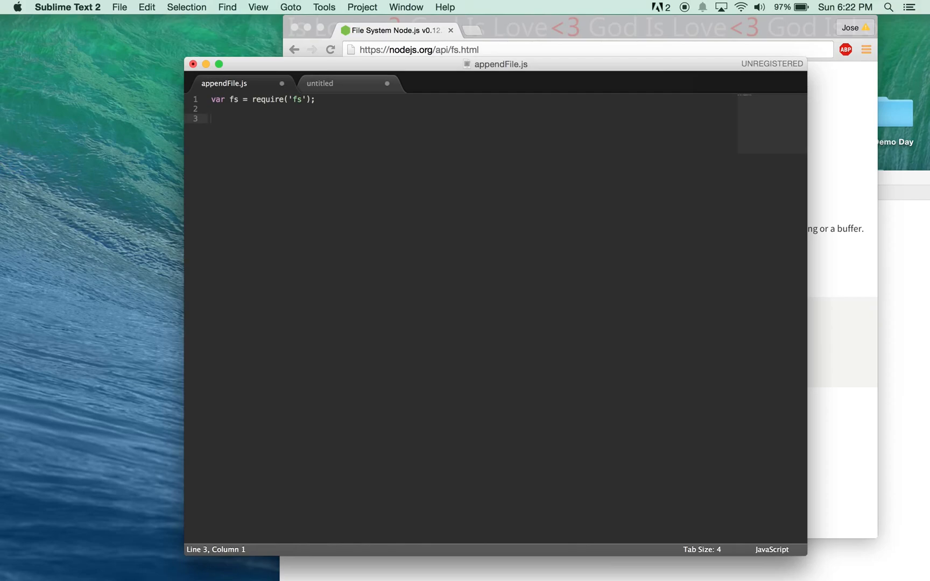
- Write the signature function ReadAppend(file, appendFile) on line 3
{"action": "left_click", "coordinate": [213, 118]}
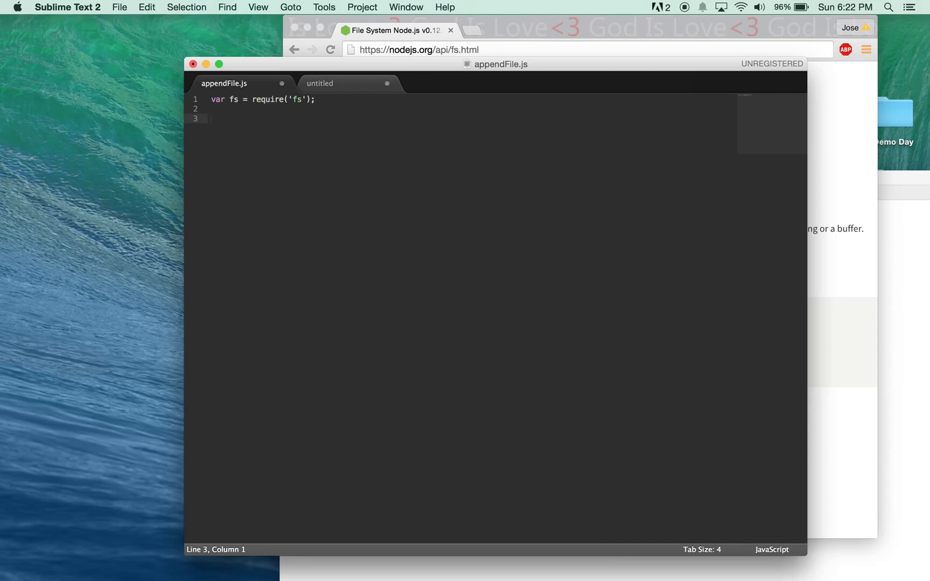
{"action": "type", "text": "function"}
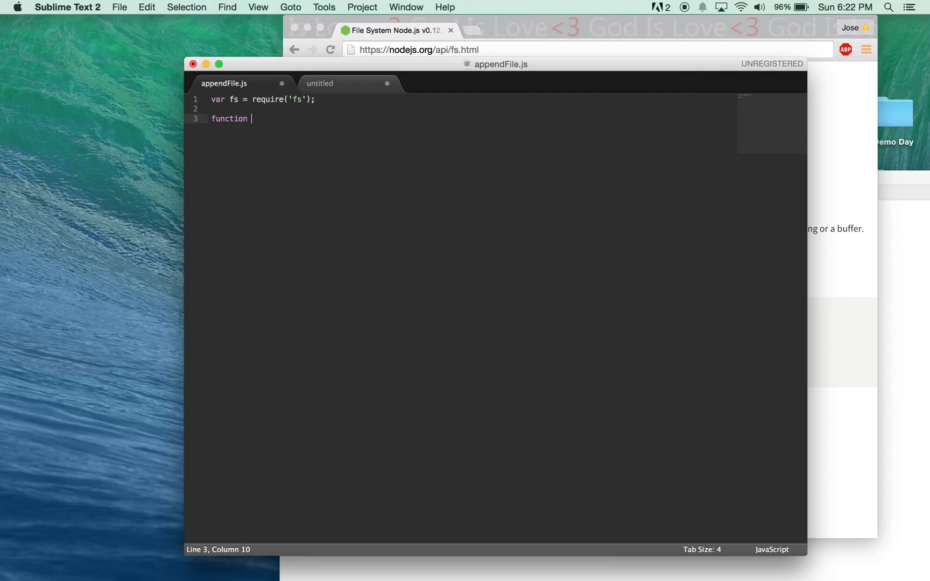
{"action": "type", "text": "ReadA"}
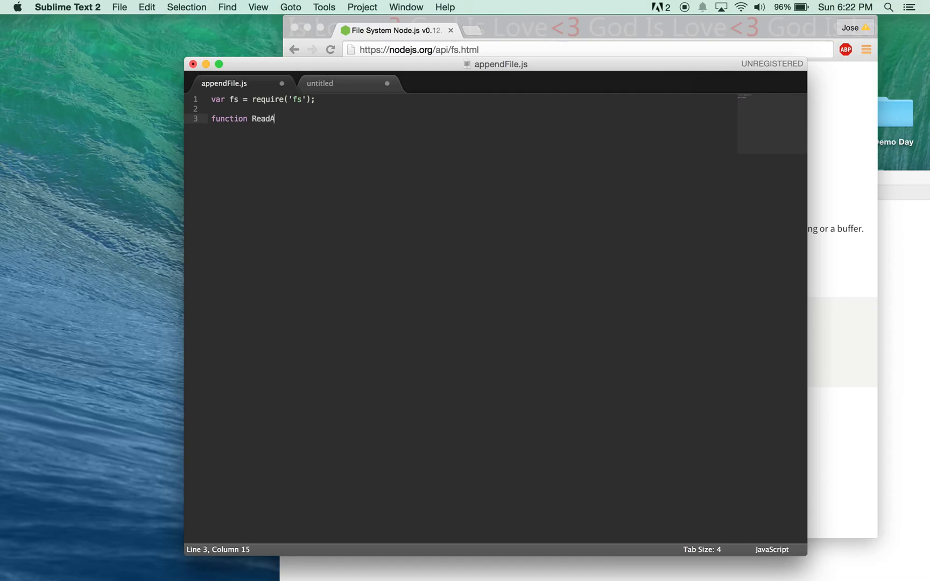
{"action": "type", "text": "ppend"}
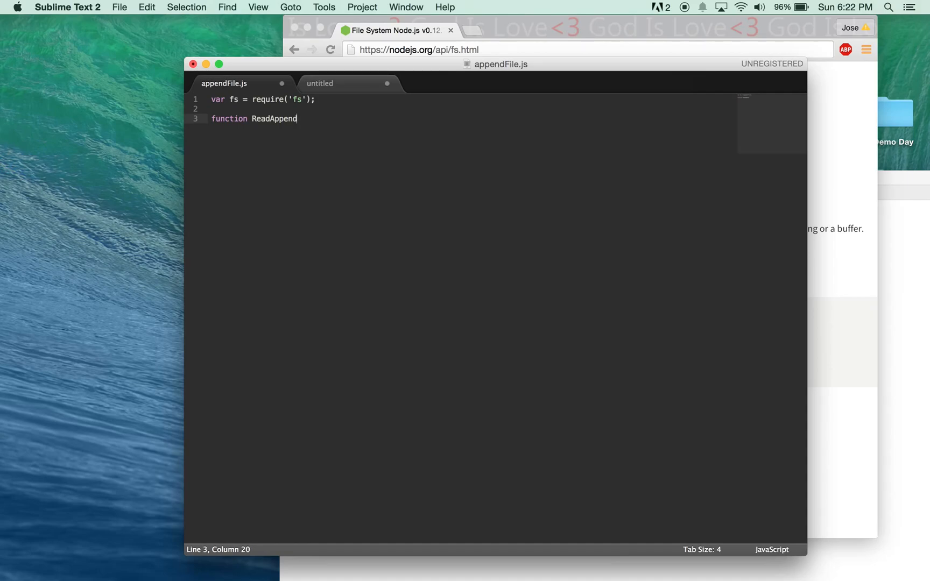
{"action": "type", "text": "()"}
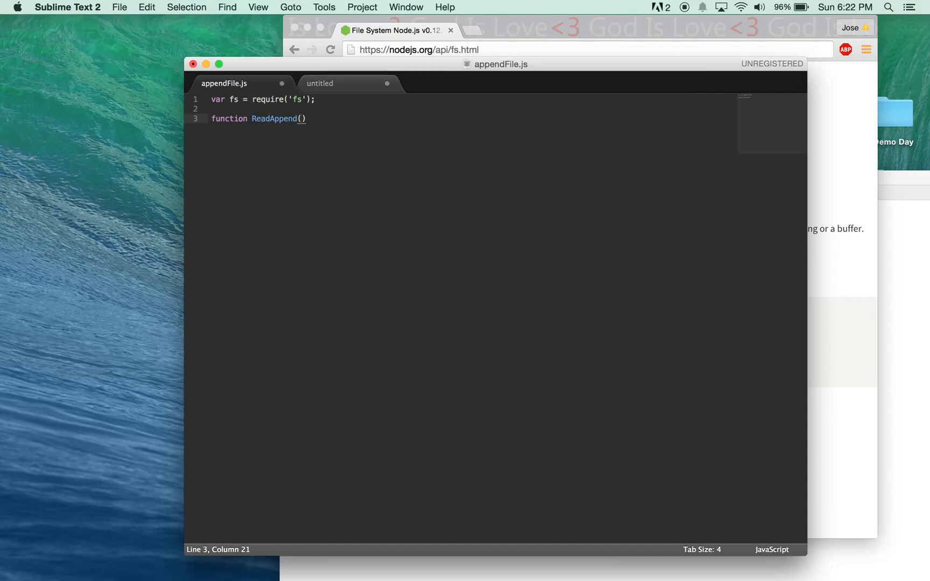
{"action": "type", "text": "file,"}
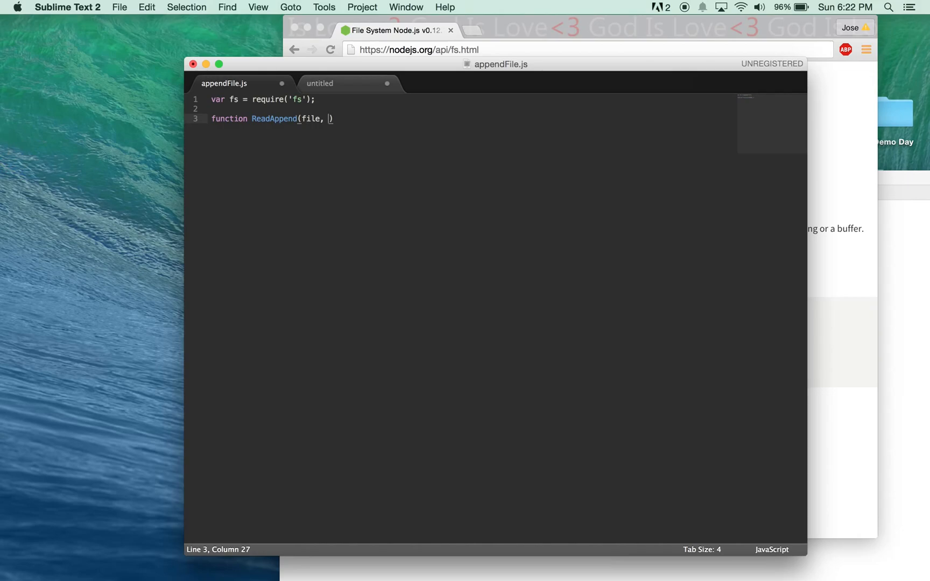
{"action": "type", "text": "appendF"}
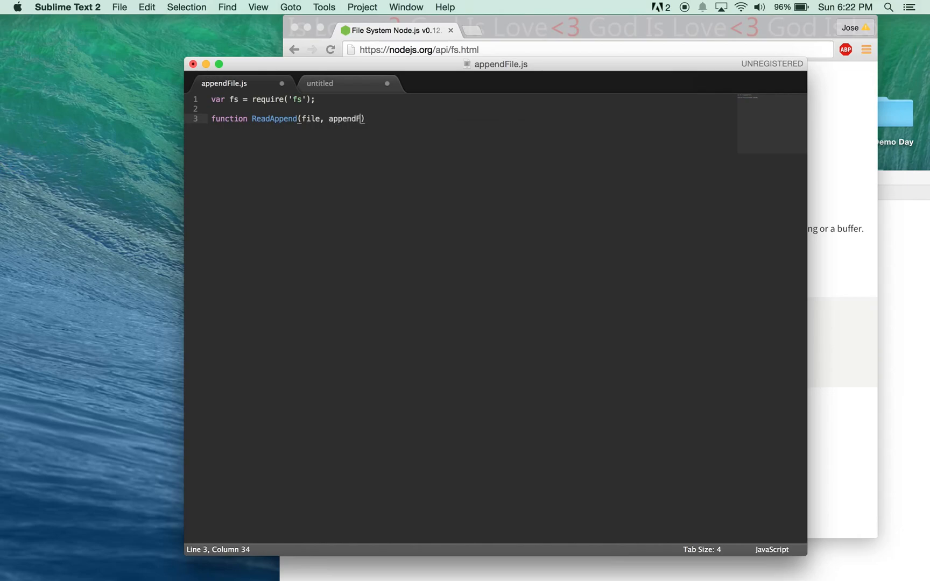
{"action": "type", "text": "ile"}
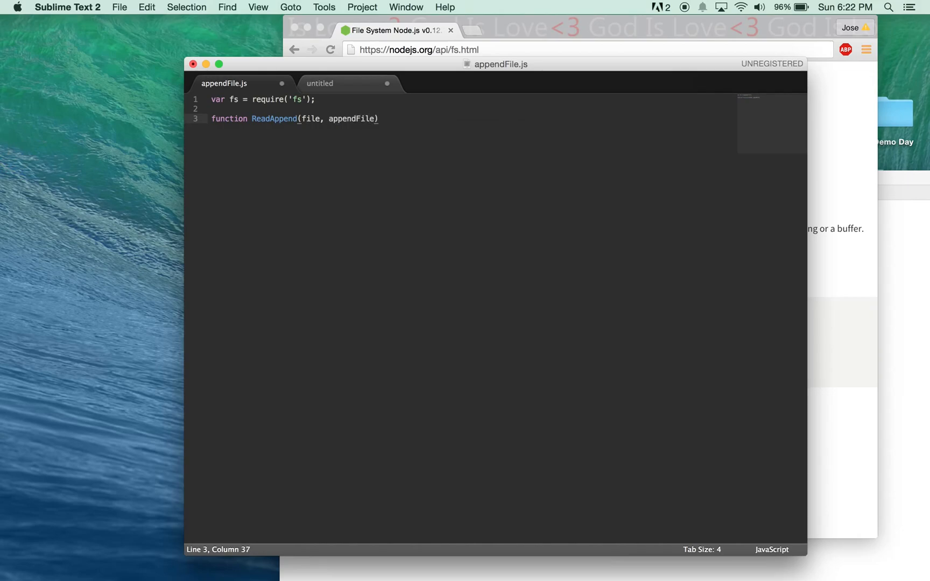
- Add the opening brace and start the empty function body on a new line
{"action": "key", "text": "Right"}
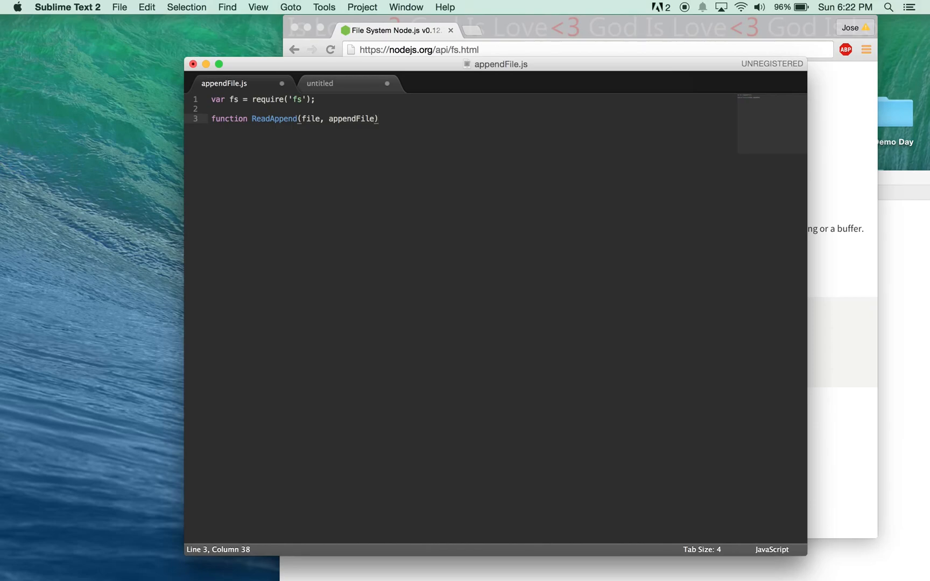
{"action": "type", "text": "{"}
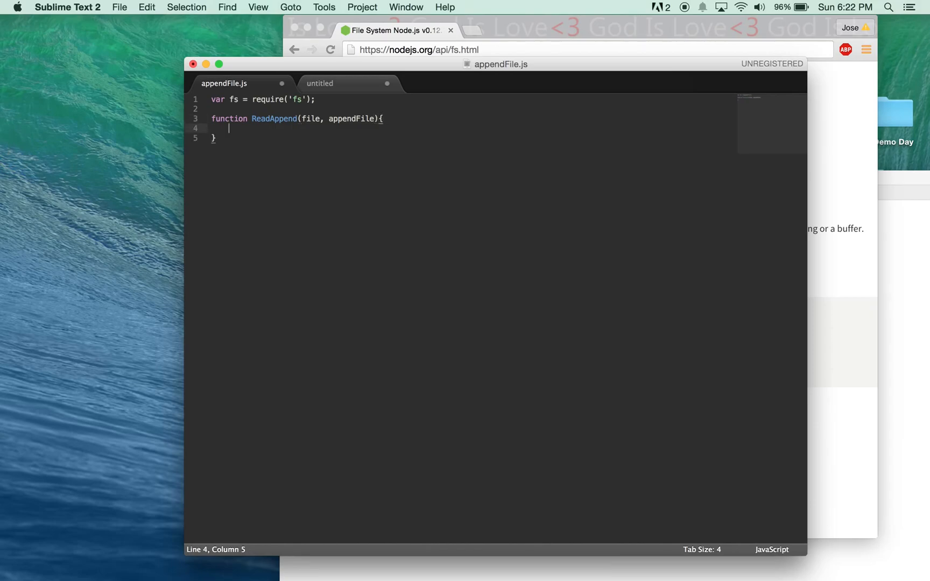
{"action": "key", "text": "Return"}
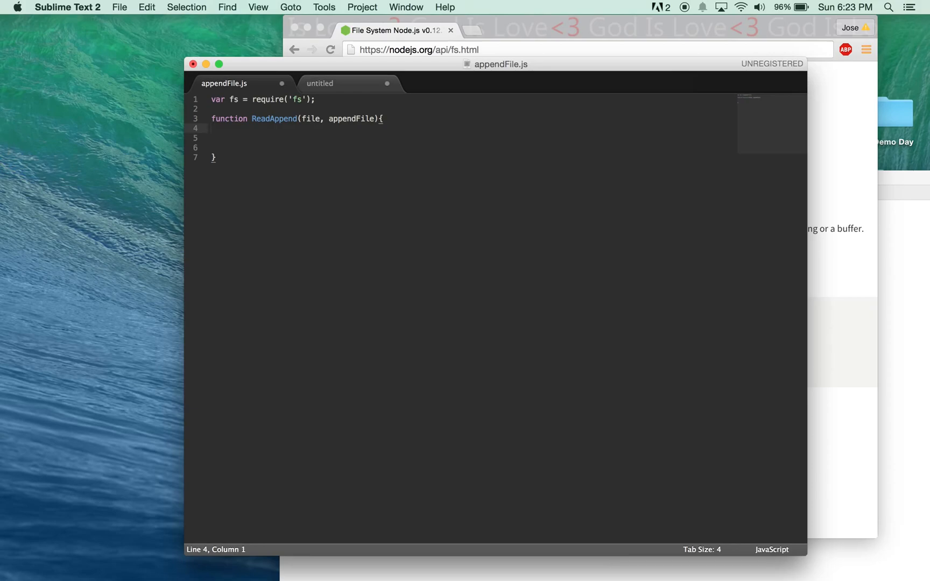
{"action": "mouse_move", "coordinate": [338, 181]}
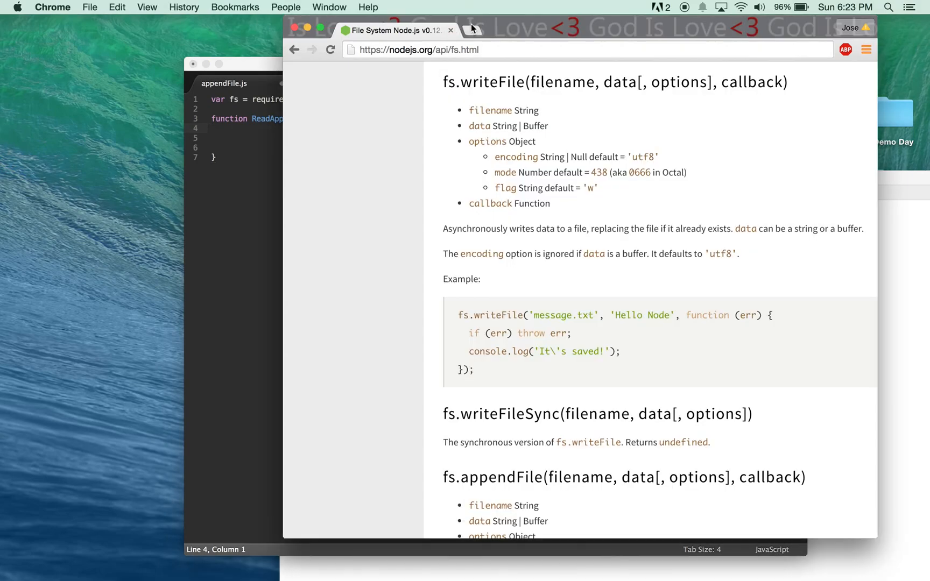
{"action": "mouse_move", "coordinate": [480, 103]}
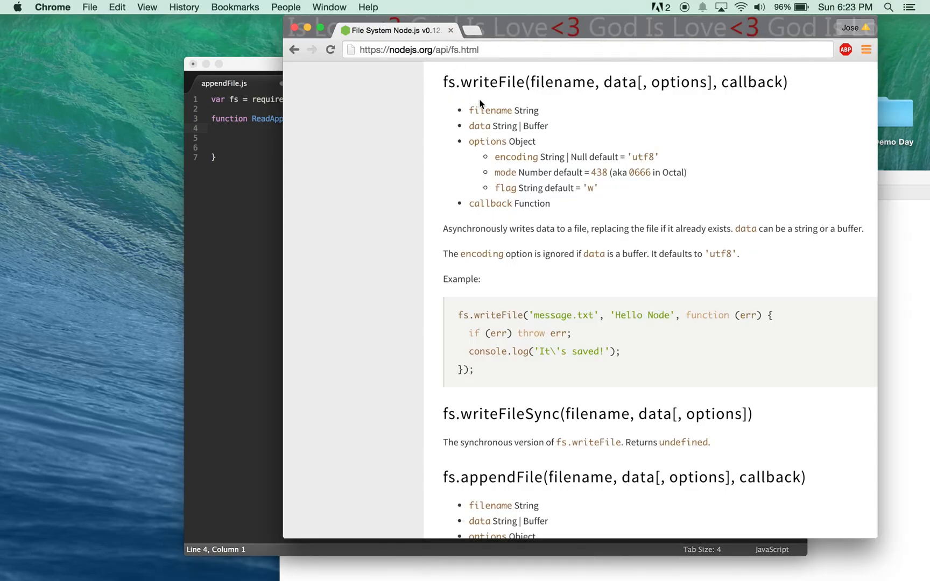
{"action": "mouse_move", "coordinate": [459, 207]}
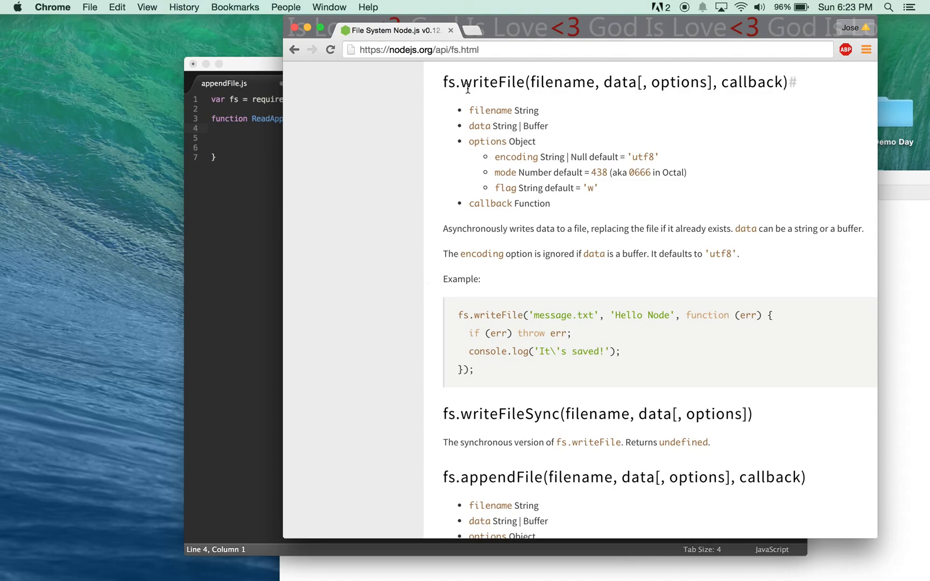
- Locate the fs.readFile example in Chrome's Node.js fs docs and return to appendFile.js
{"action": "scroll", "scroll_direction": "down", "scroll_amount": 3}
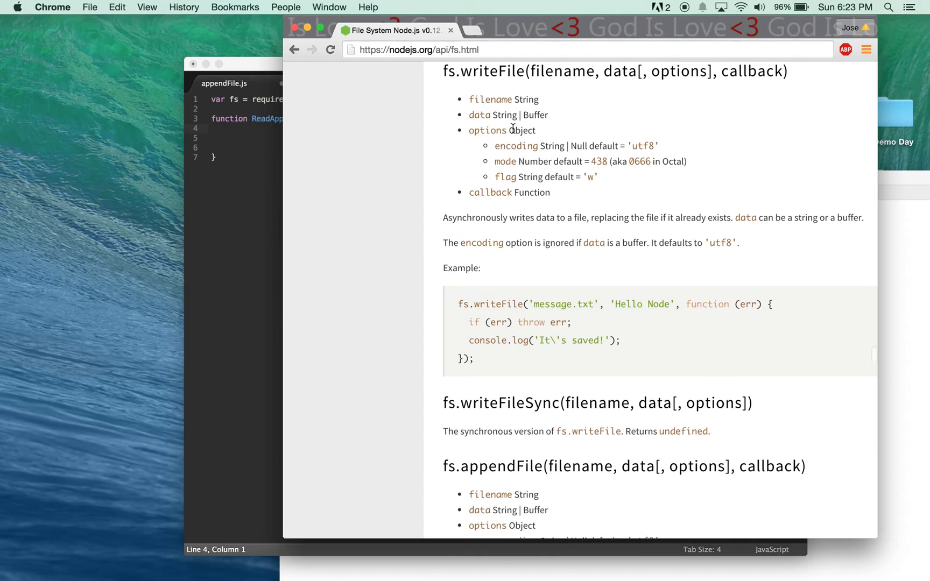
{"action": "scroll", "scroll_direction": "up", "scroll_amount": 3}
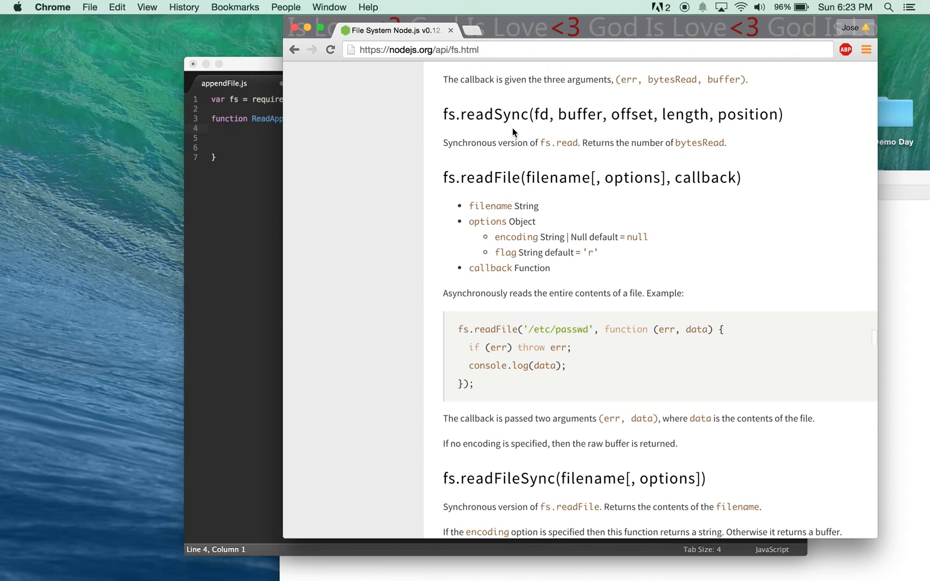
{"action": "scroll", "scroll_direction": "down", "scroll_amount": 3}
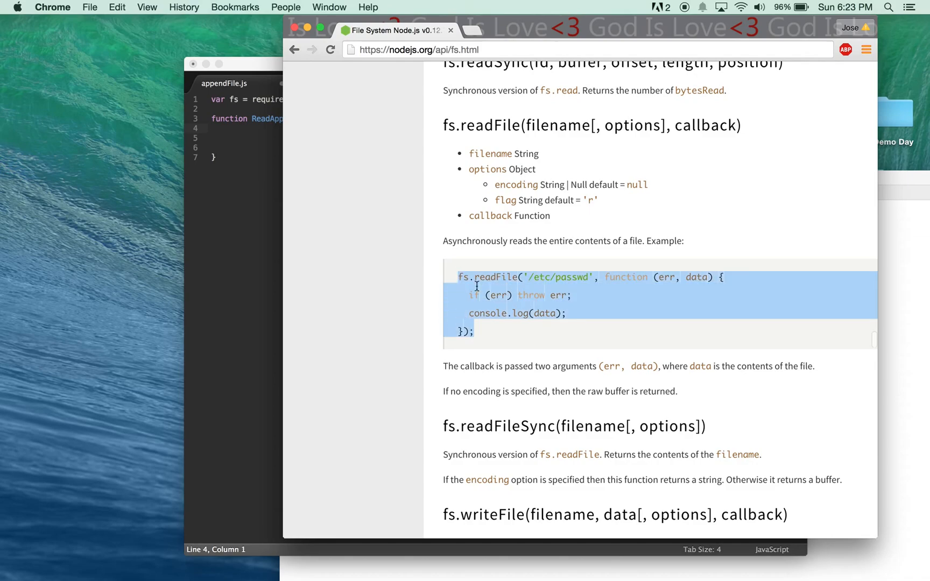
{"action": "left_click", "coordinate": [237, 118]}
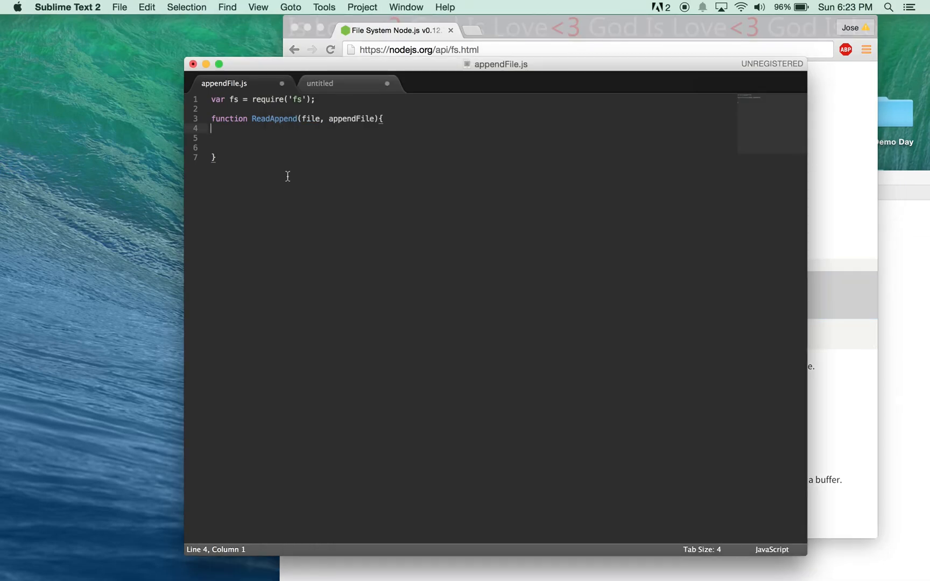
{"action": "mouse_move", "coordinate": [292, 139]}
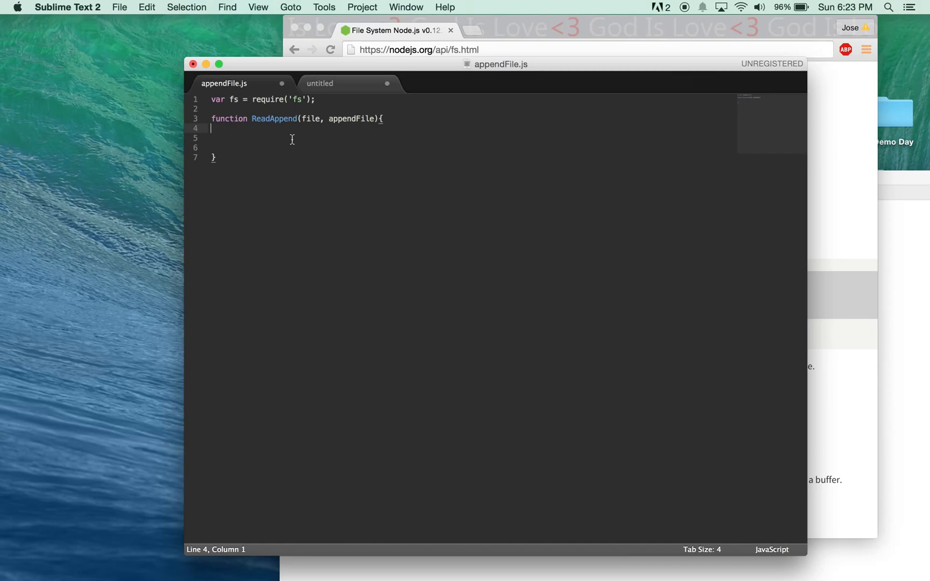
- Insert the fs.readFile example into ReadAppend, reading file instead of '/etc/passwd'
{"action": "type", "text": "fs.readFile('/etc/passwd', function (err, data) {"}
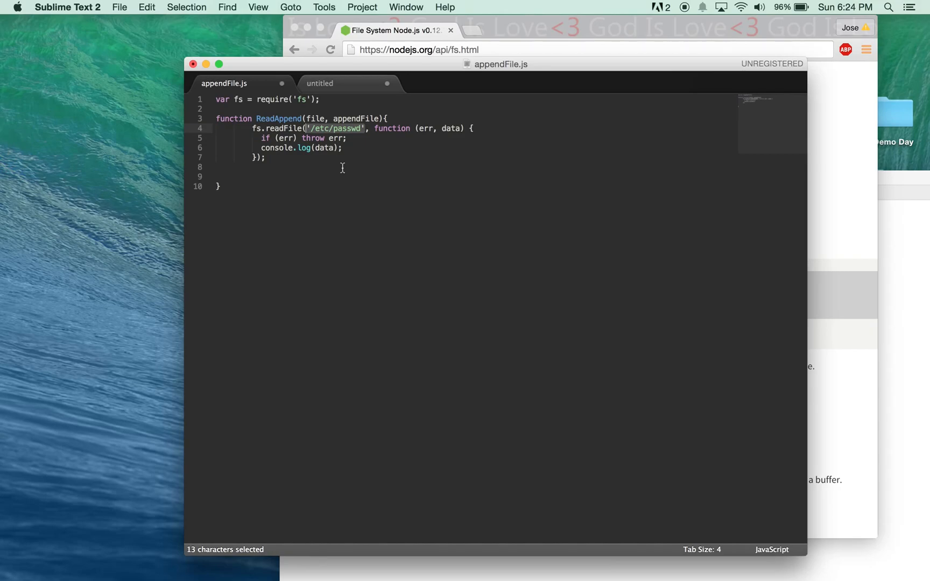
{"action": "type", "text": "file"}
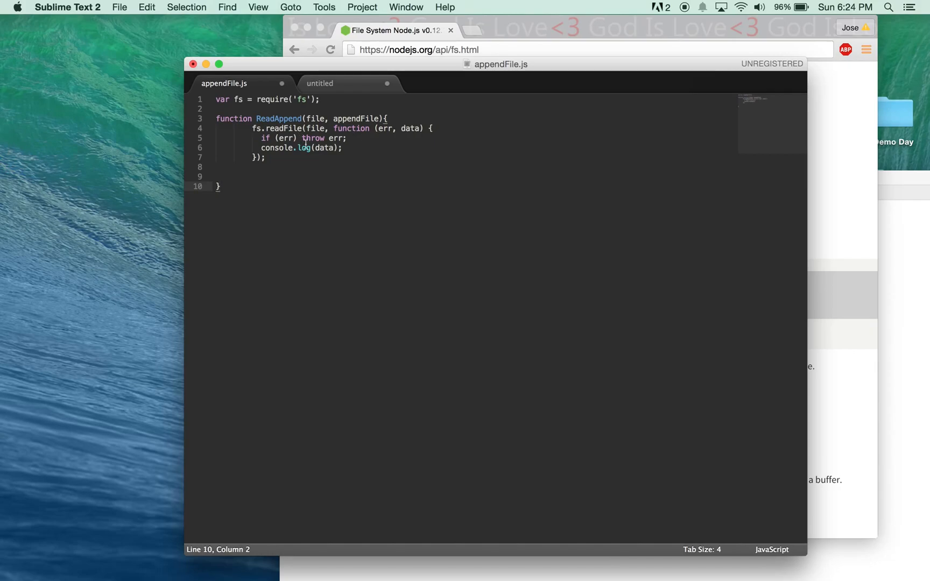
- Replace console.log(data) with the message 'File was read'
{"action": "double_click", "coordinate": [325, 148]}
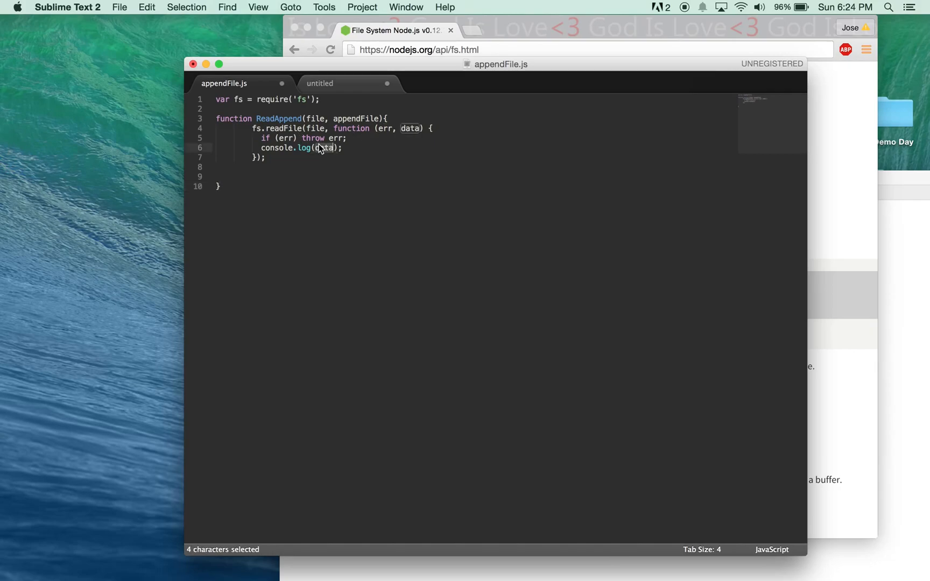
{"action": "type", "text": "File was read'"}
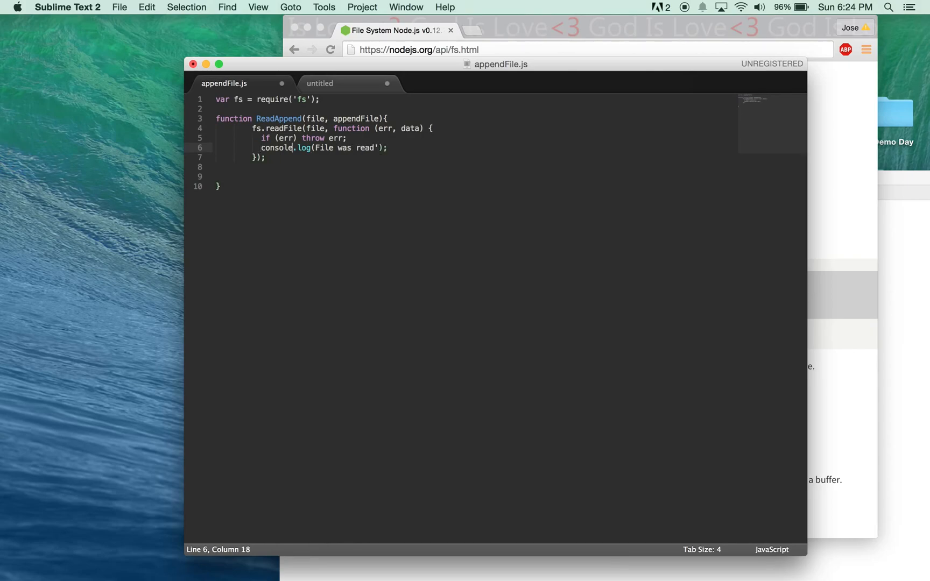
{"action": "left_click", "coordinate": [302, 147]}
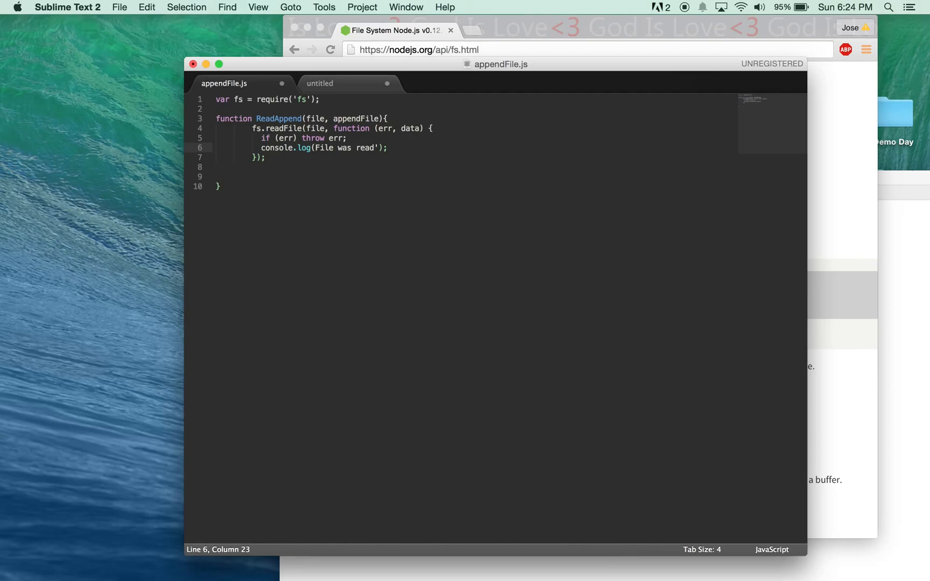
{"action": "type", "text": "'"}
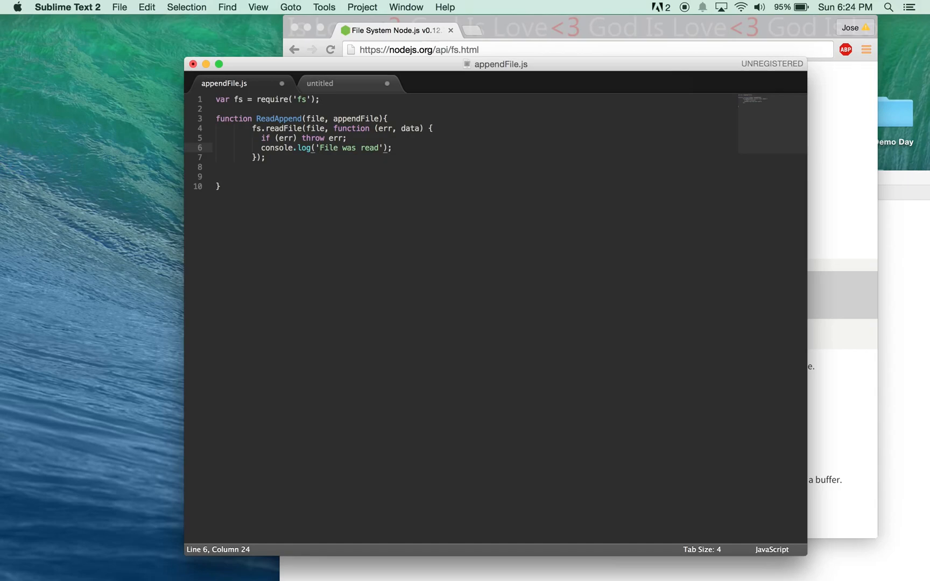
{"action": "mouse_move", "coordinate": [350, 189]}
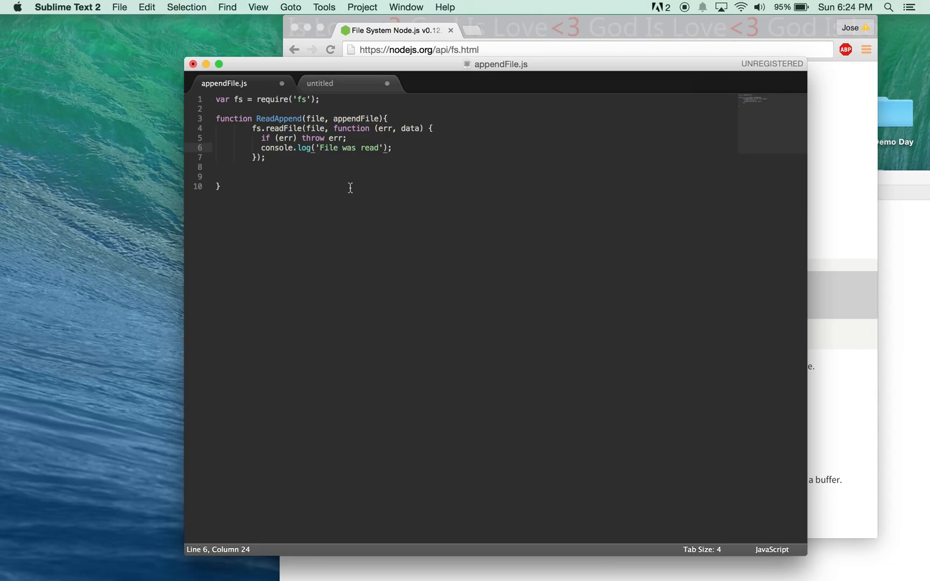
- Change readFile's first argument from file to appendFile
{"action": "double_click", "coordinate": [315, 130]}
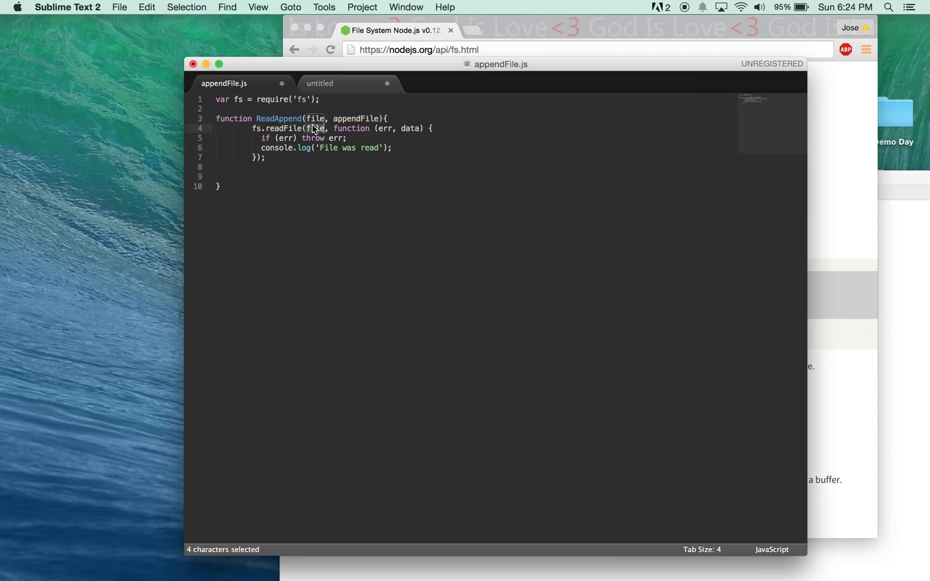
{"action": "type", "text": "appendF"}
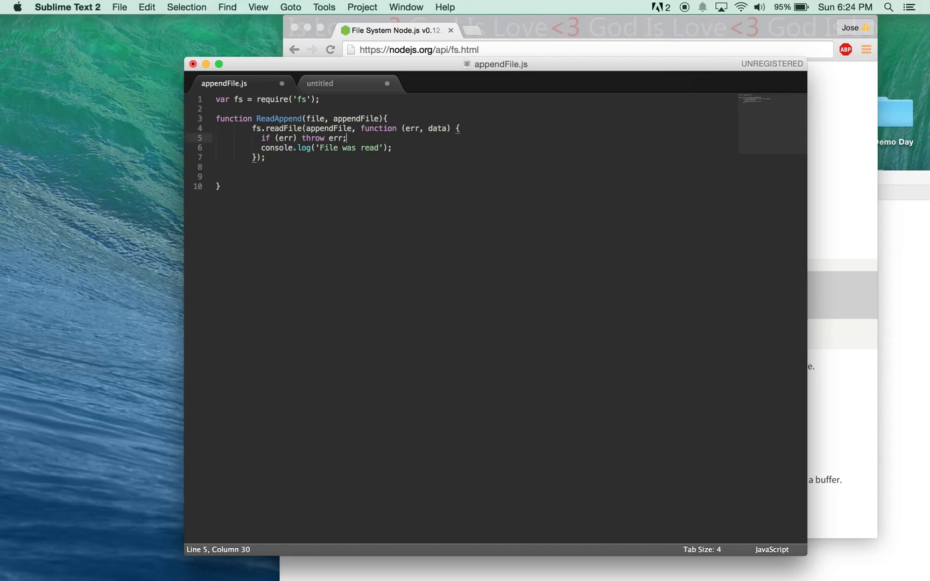
{"action": "left_click", "coordinate": [225, 167]}
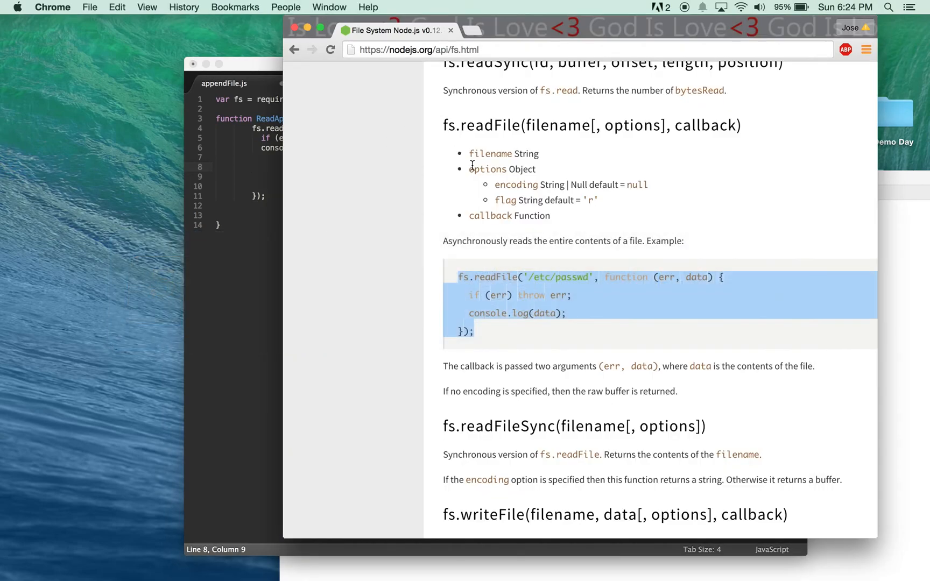
- Find the fs.appendFile example in the Node.js docs and return to the code
{"action": "scroll", "scroll_direction": "down", "scroll_amount": 3}
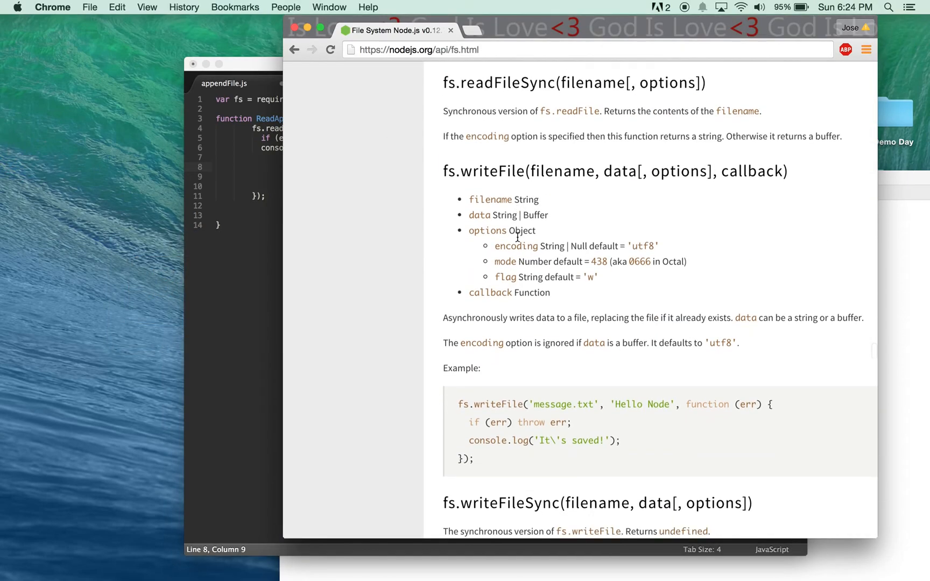
{"action": "scroll", "scroll_direction": "down", "scroll_amount": 3}
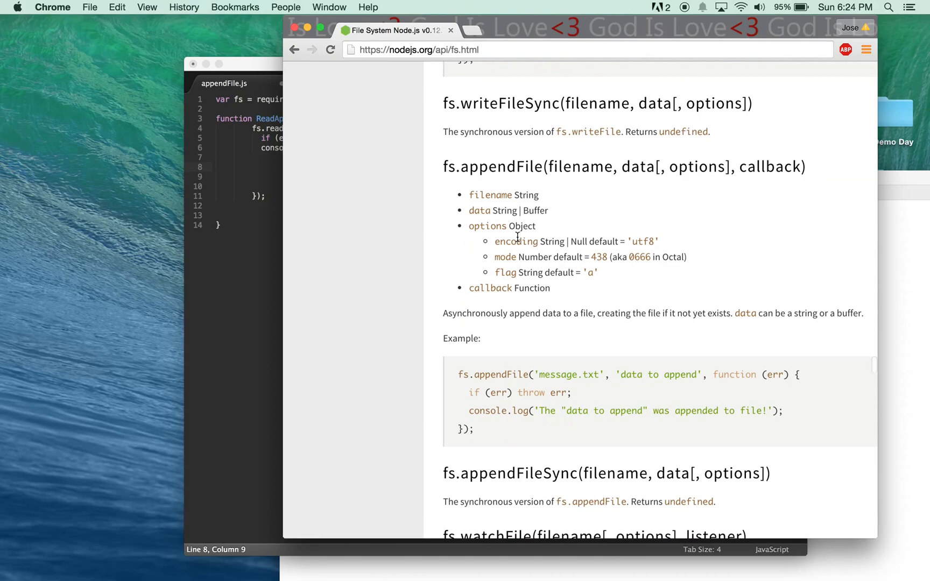
{"action": "scroll", "scroll_direction": "down", "scroll_amount": 3}
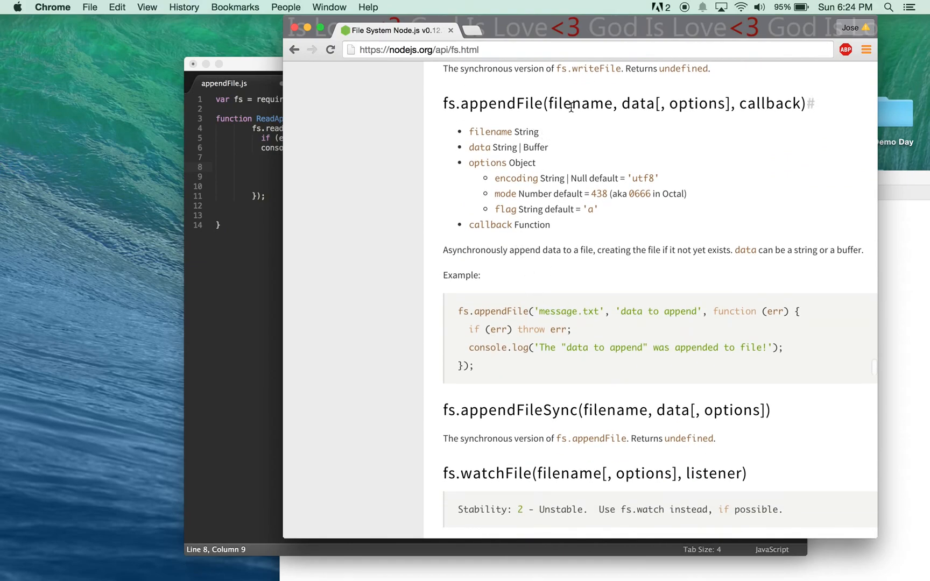
{"action": "mouse_move", "coordinate": [694, 132]}
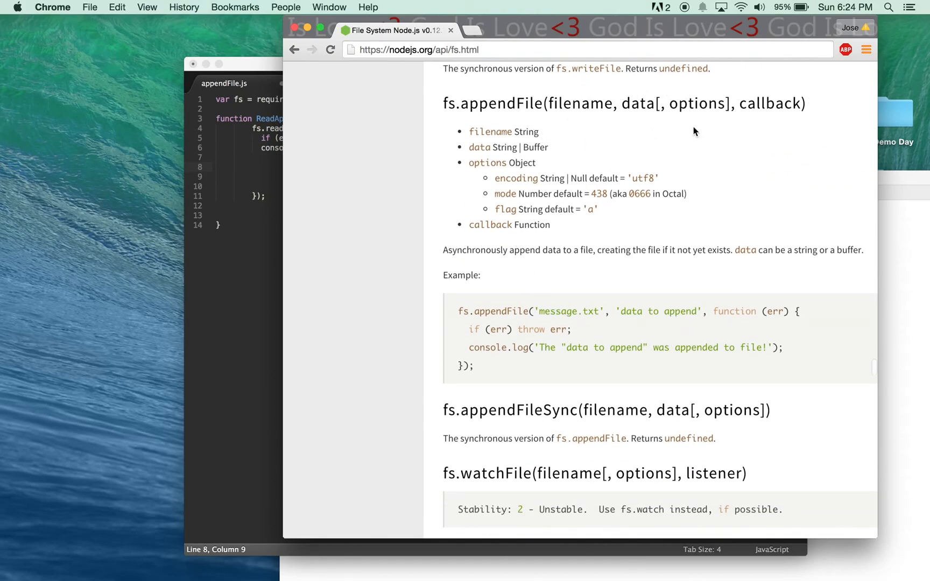
{"action": "mouse_move", "coordinate": [780, 98]}
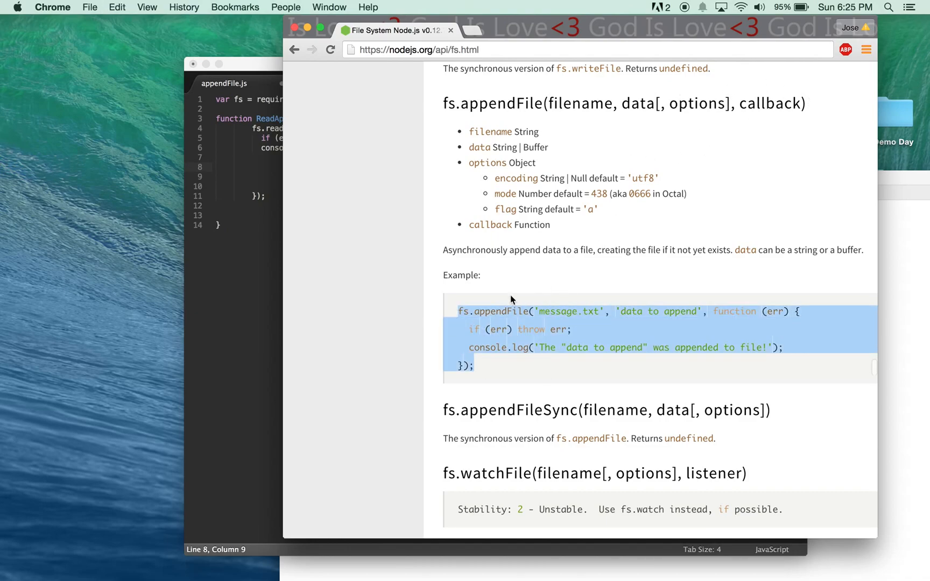
{"action": "left_click", "coordinate": [237, 177]}
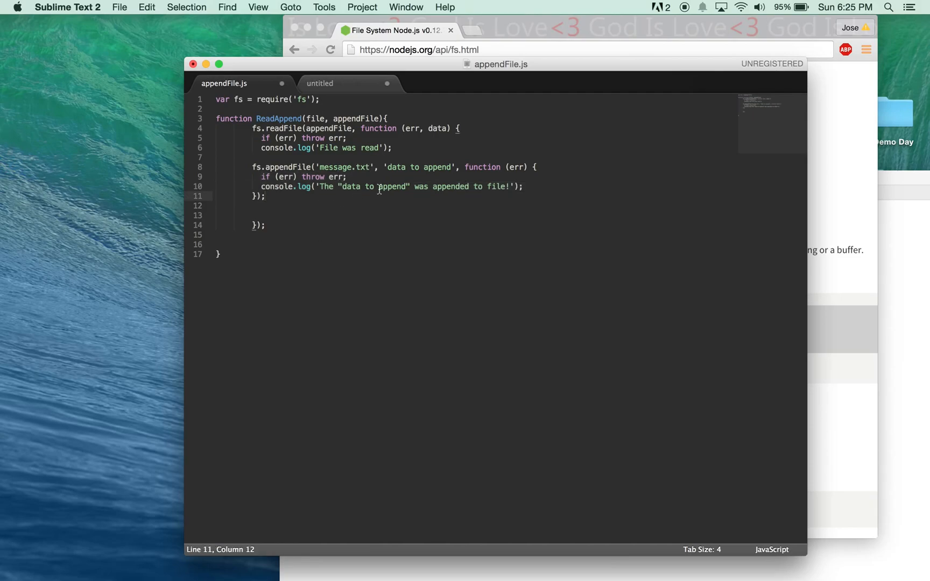
{"action": "mouse_move", "coordinate": [408, 157]}
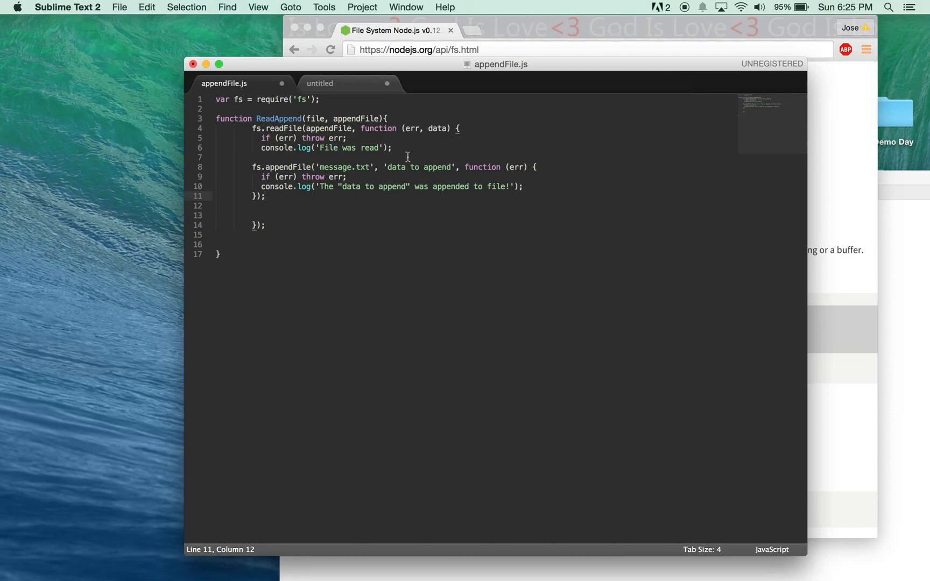
{"action": "mouse_move", "coordinate": [363, 173]}
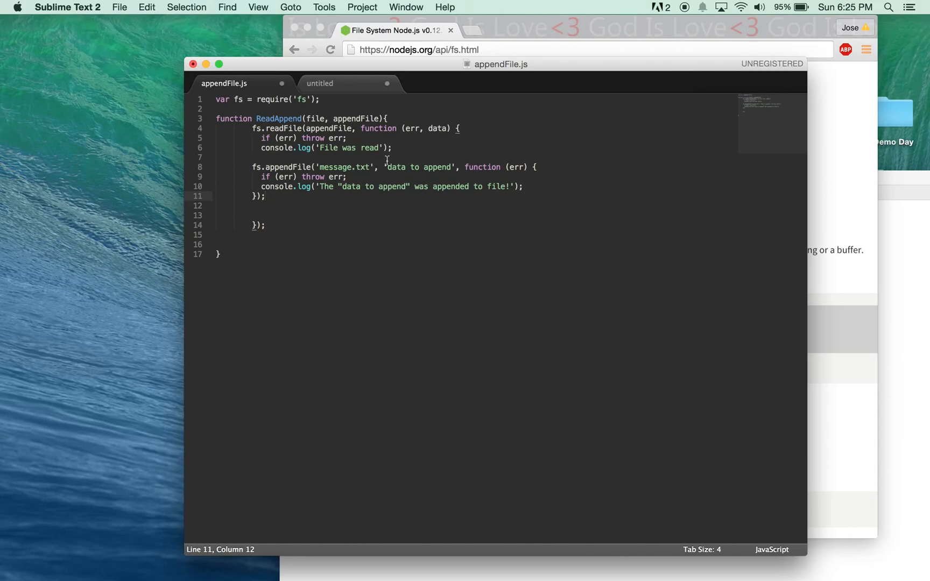
- Make the pasted fs.appendFile call append data to file instead of 'message.txt' and 'data to append'
{"action": "double_click", "coordinate": [344, 167]}
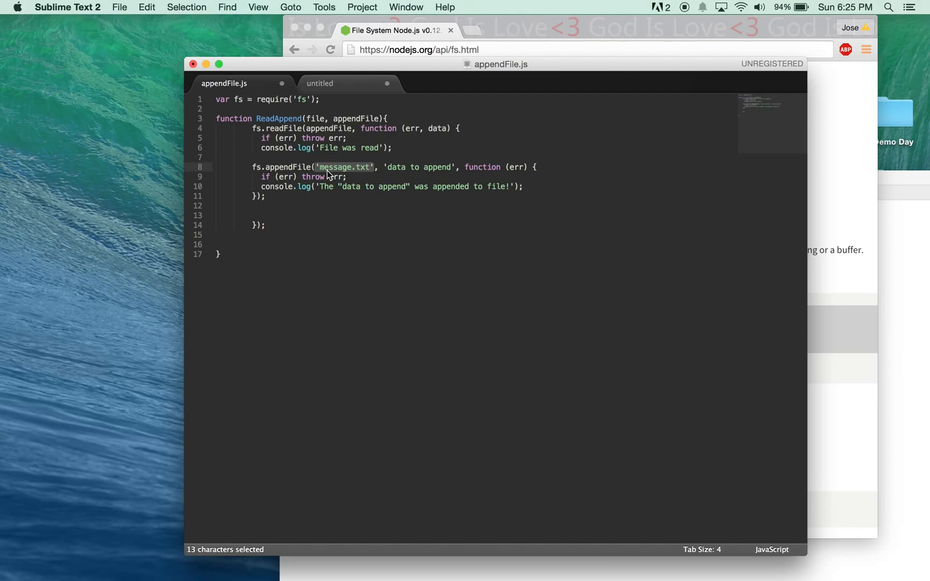
{"action": "type", "text": "file"}
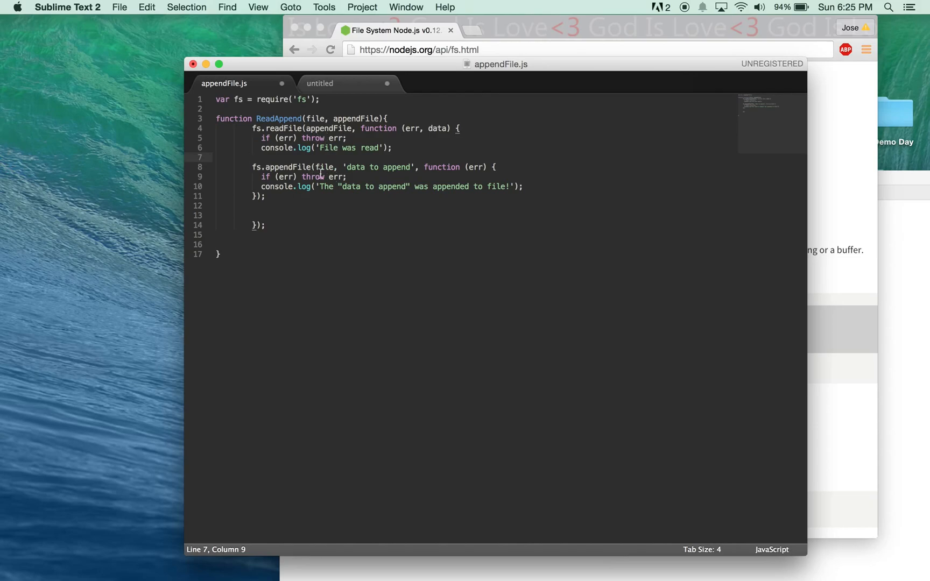
{"action": "mouse_move", "coordinate": [338, 177]}
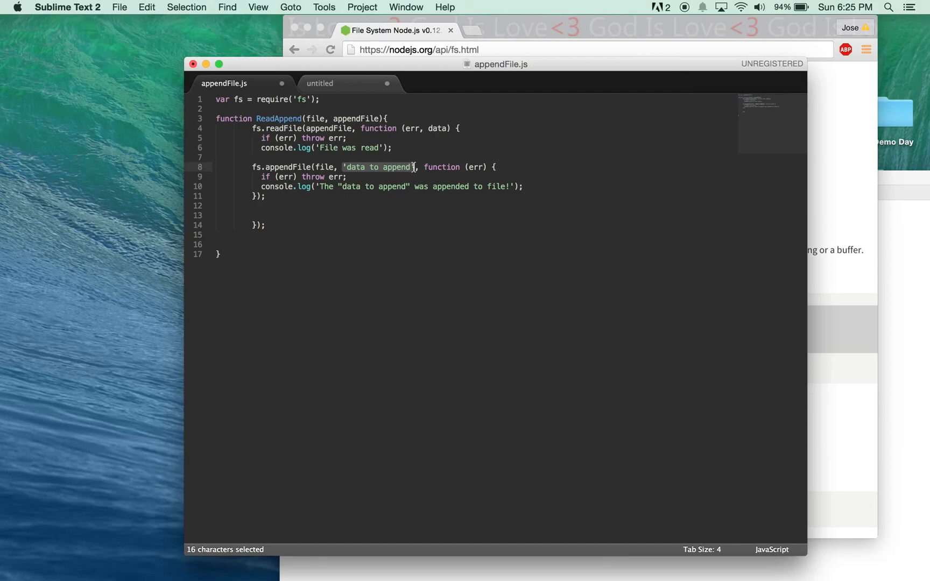
{"action": "type", "text": "data"}
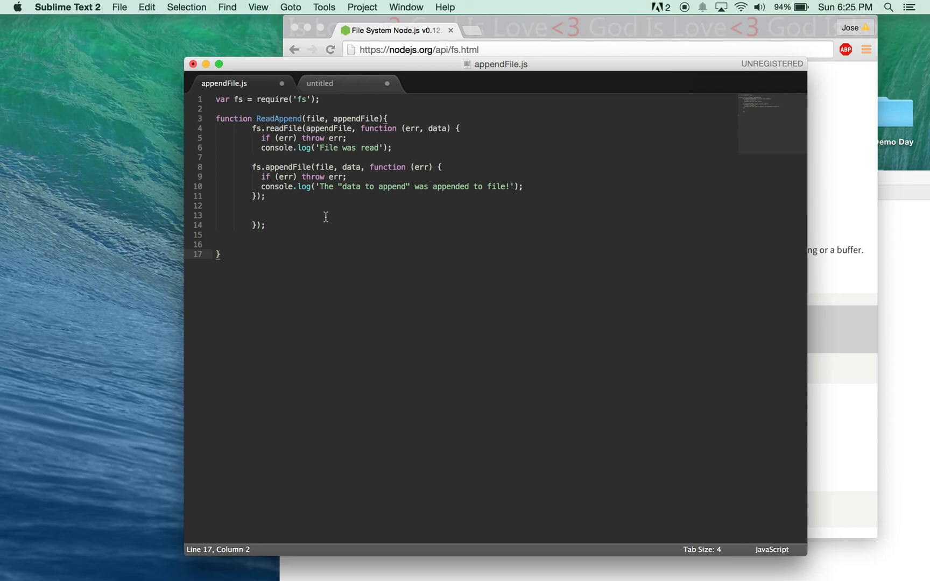
{"action": "mouse_move", "coordinate": [301, 224]}
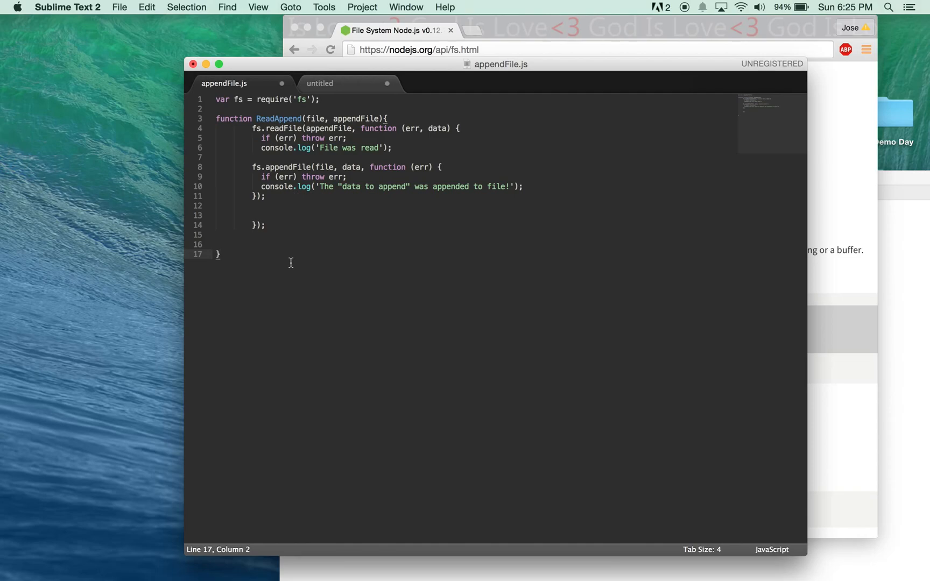
{"action": "mouse_move", "coordinate": [304, 265]}
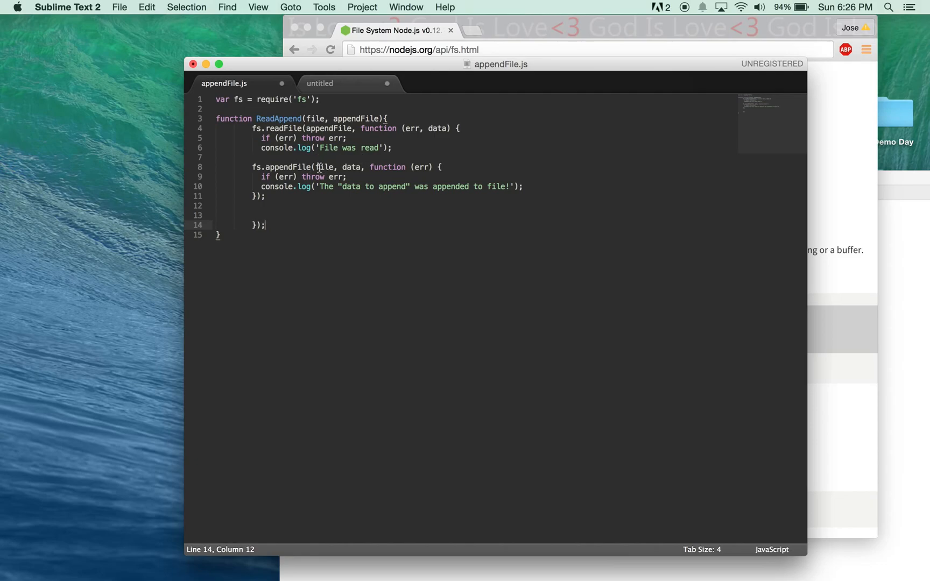
{"action": "mouse_move", "coordinate": [299, 250]}
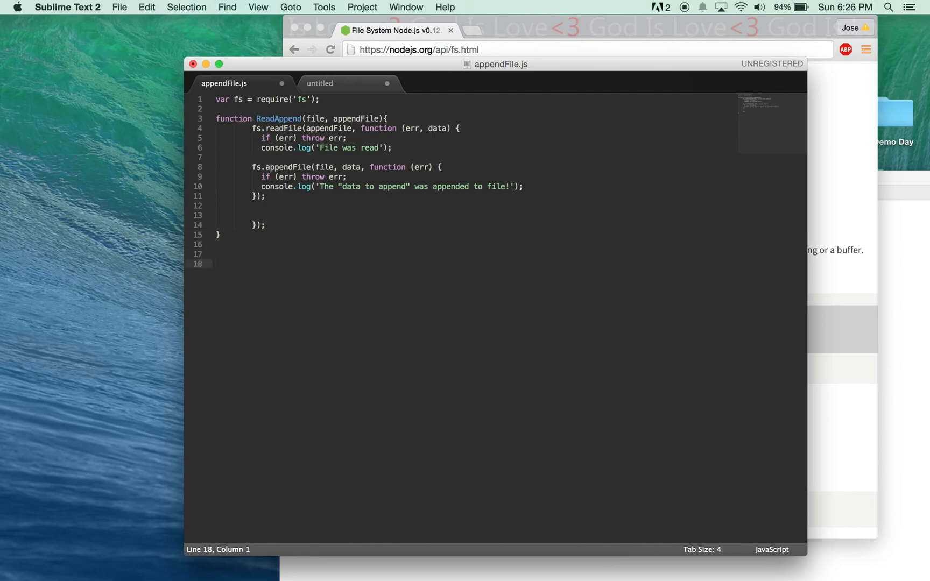
- Below the function, set file = './head_File.csv';
{"action": "type", "text": "file"}
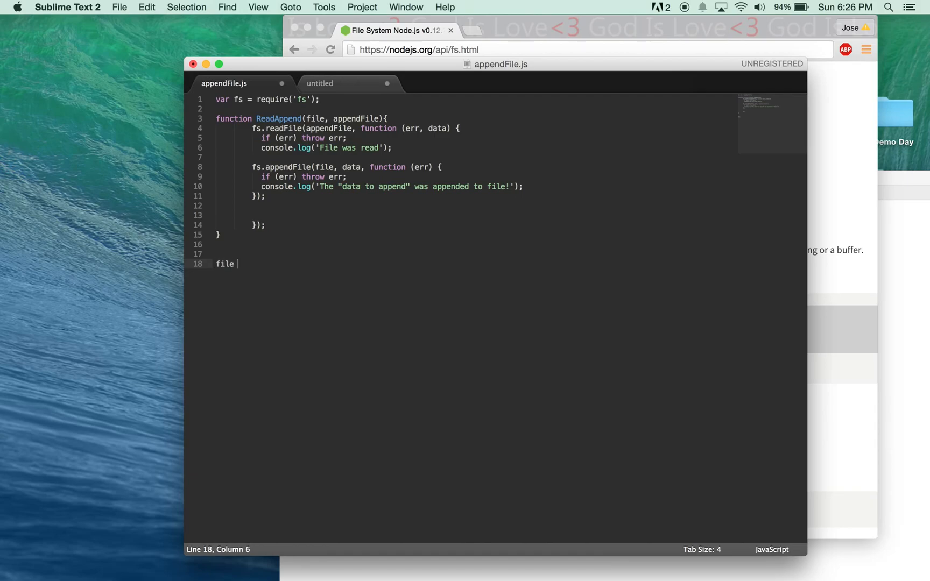
{"action": "type", "text": "="}
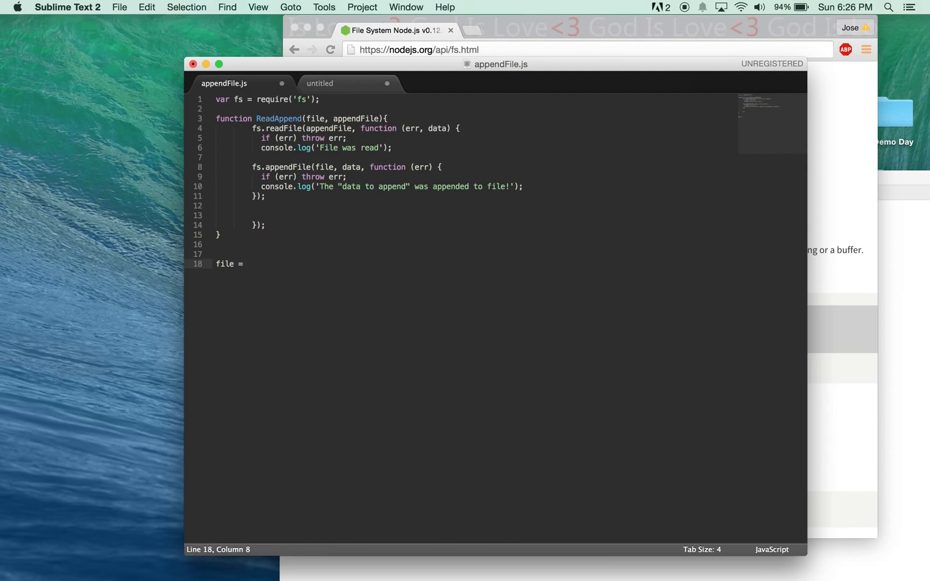
{"action": "type", "text": "'''"}
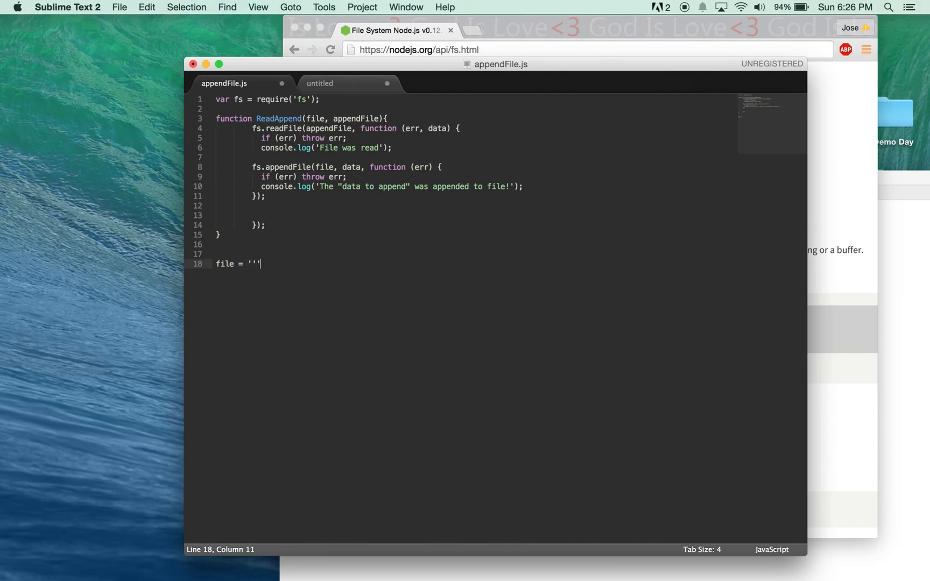
{"action": "type", "text": ";"}
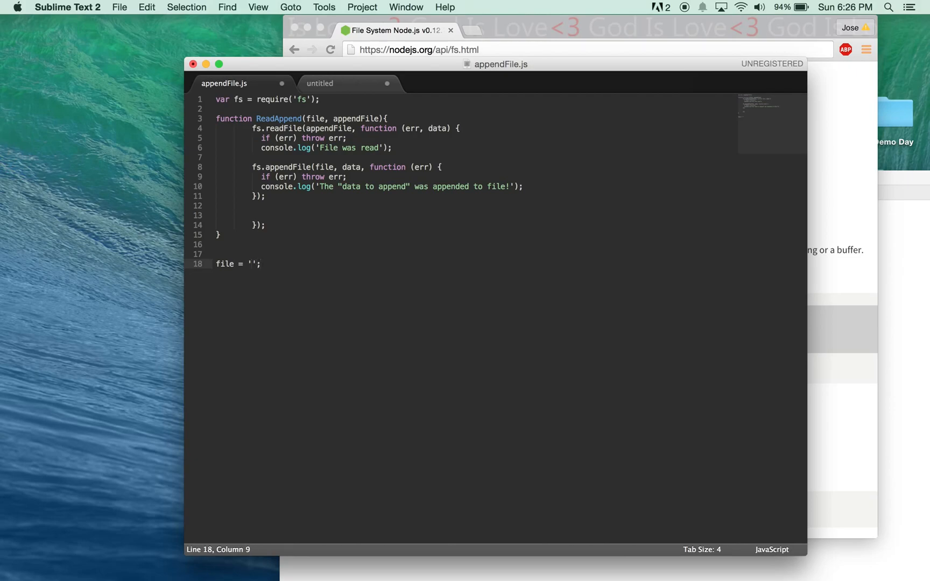
{"action": "type", "text": "."}
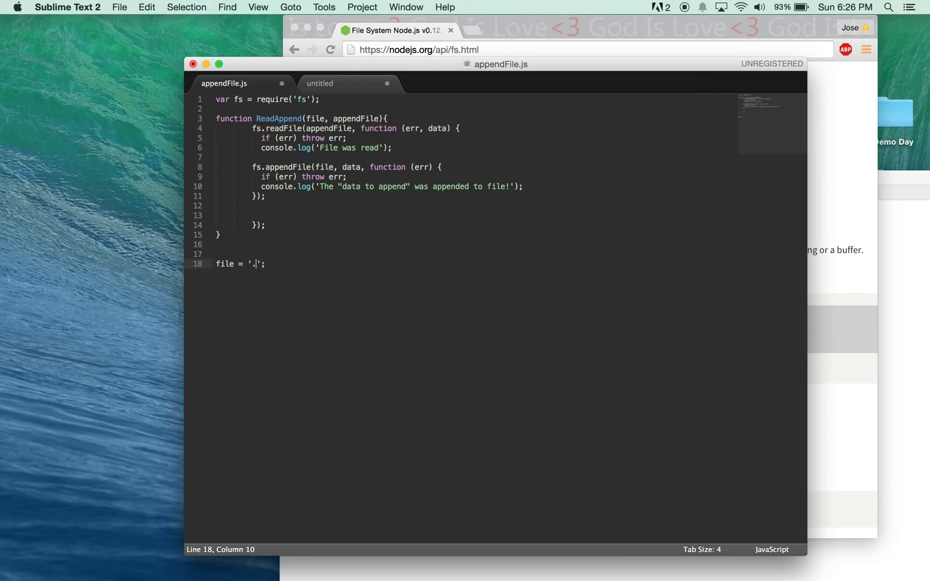
{"action": "type", "text": "head"}
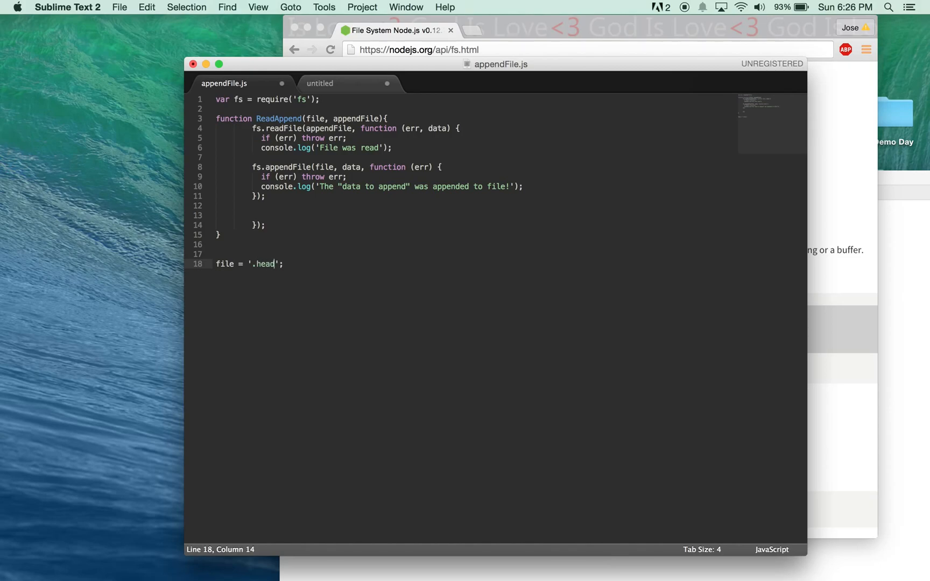
{"action": "type", "text": "_File"}
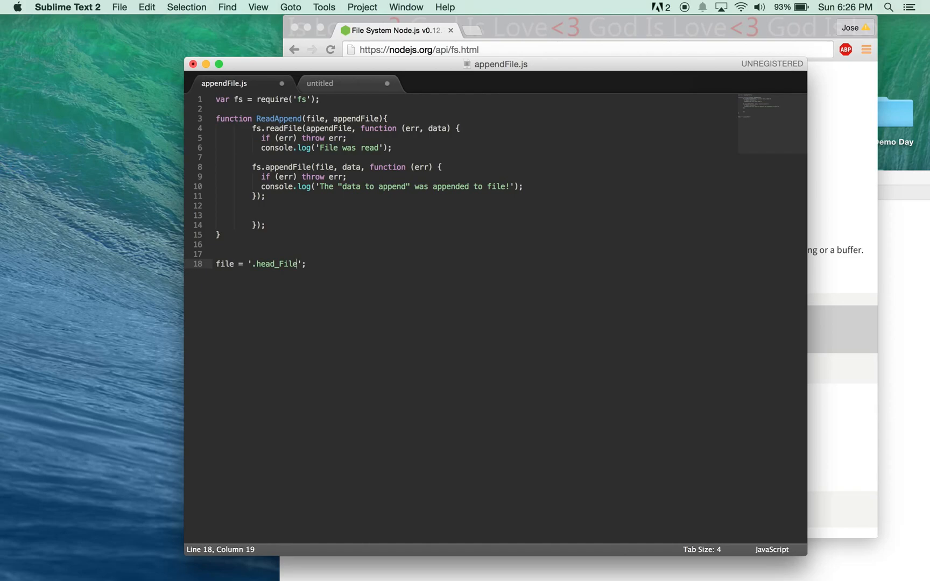
{"action": "type", "text": ".csv"}
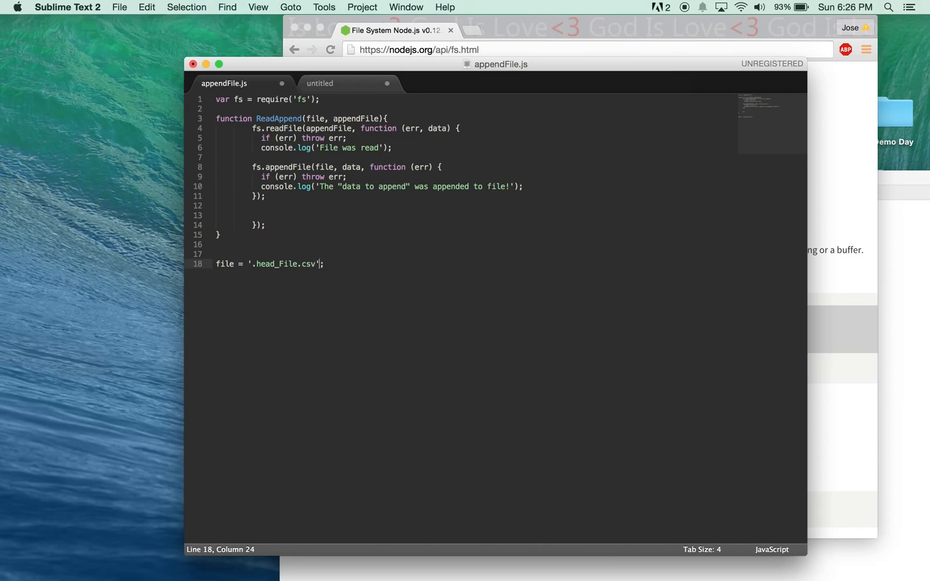
- On the next line, set appendFile = './test1.csv'
{"action": "key", "text": "Right"}
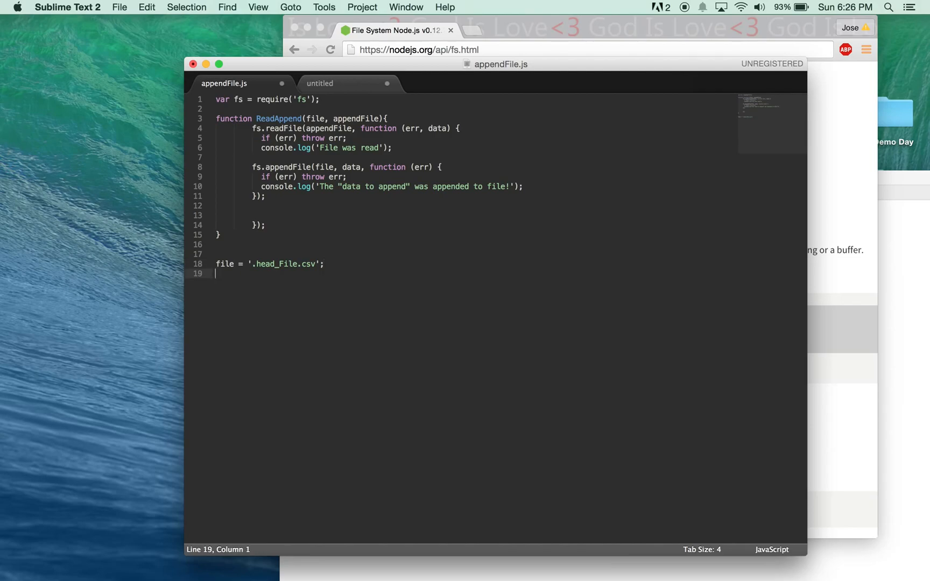
{"action": "mouse_move", "coordinate": [362, 116]}
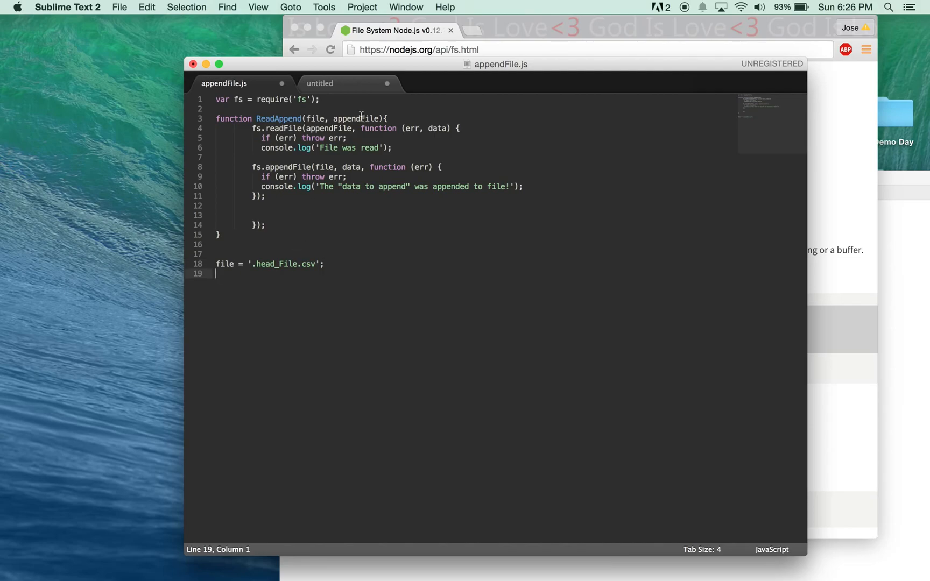
{"action": "type", "text": "appendFile ="}
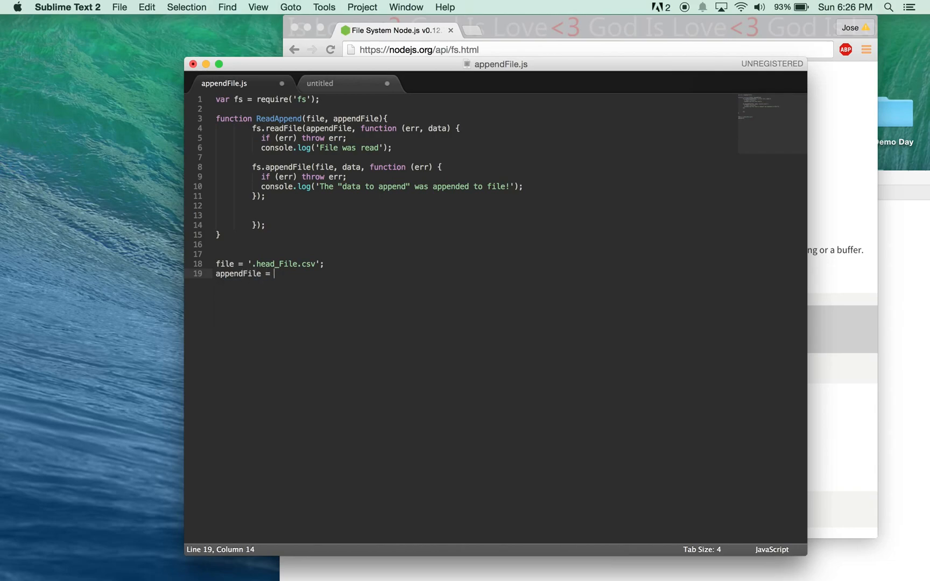
{"action": "type", "text": "''"}
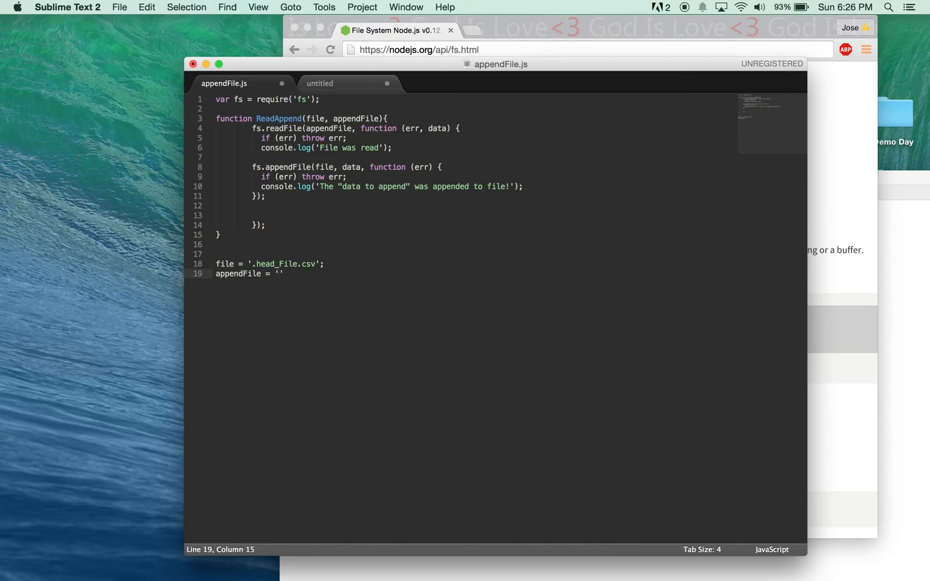
{"action": "type", "text": "./"}
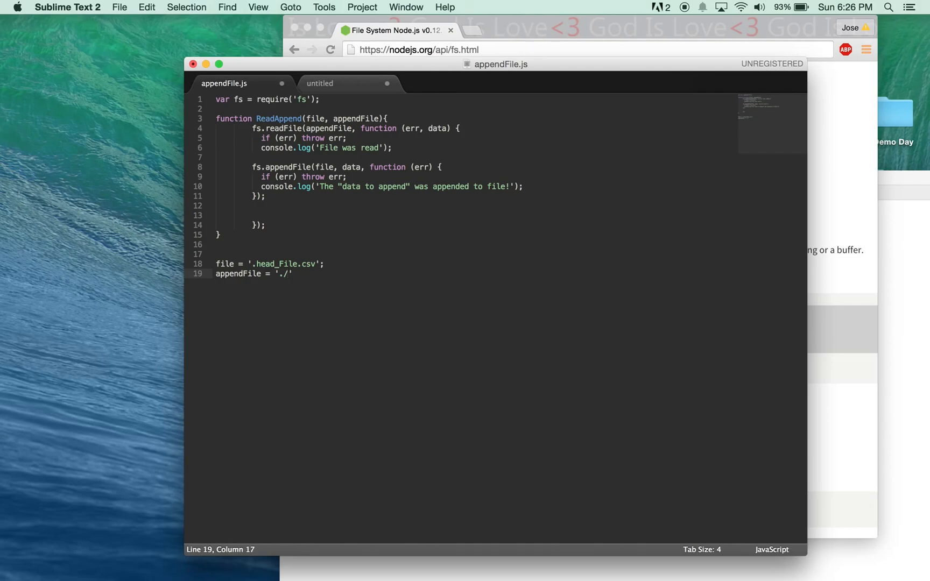
{"action": "type", "text": "test"}
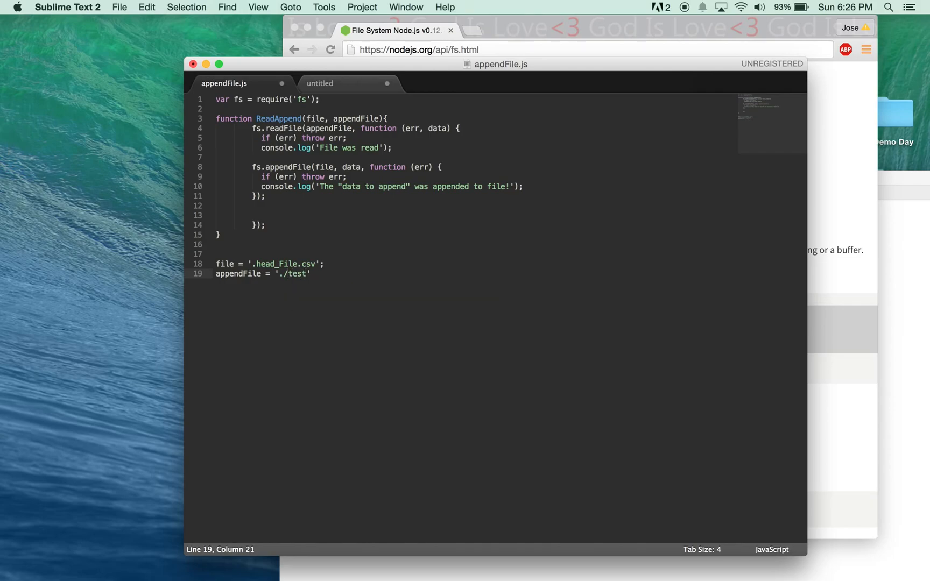
{"action": "type", "text": "1.csv"}
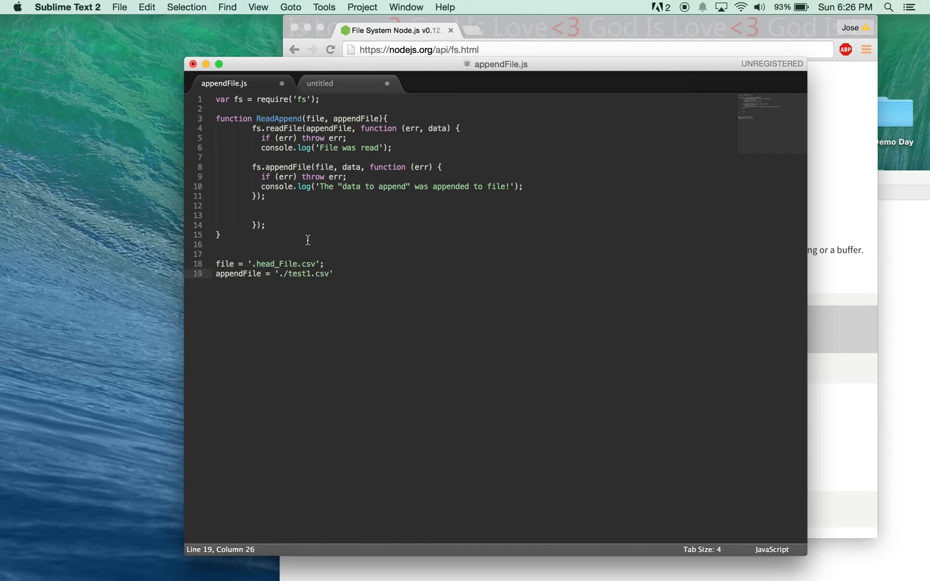
{"action": "mouse_move", "coordinate": [300, 259]}
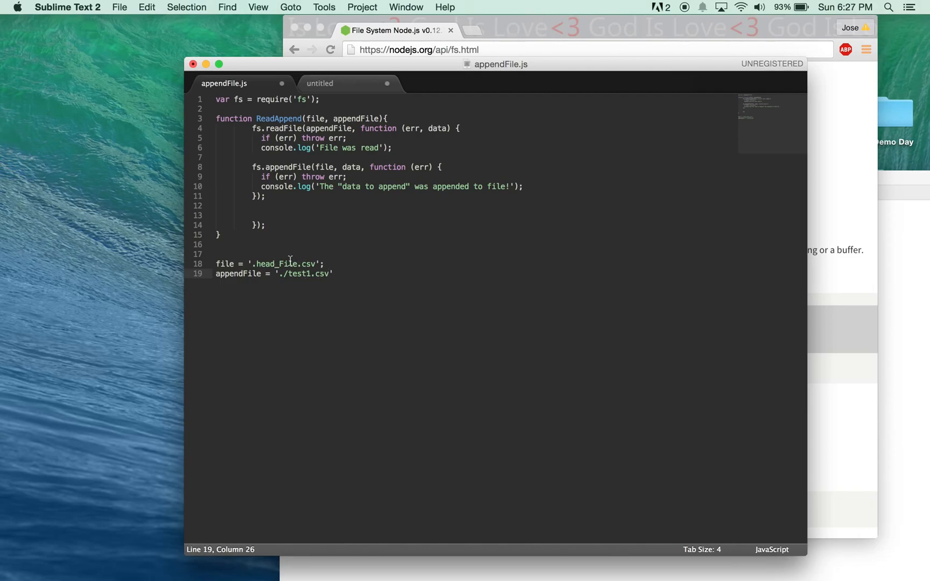
{"action": "mouse_move", "coordinate": [304, 279]}
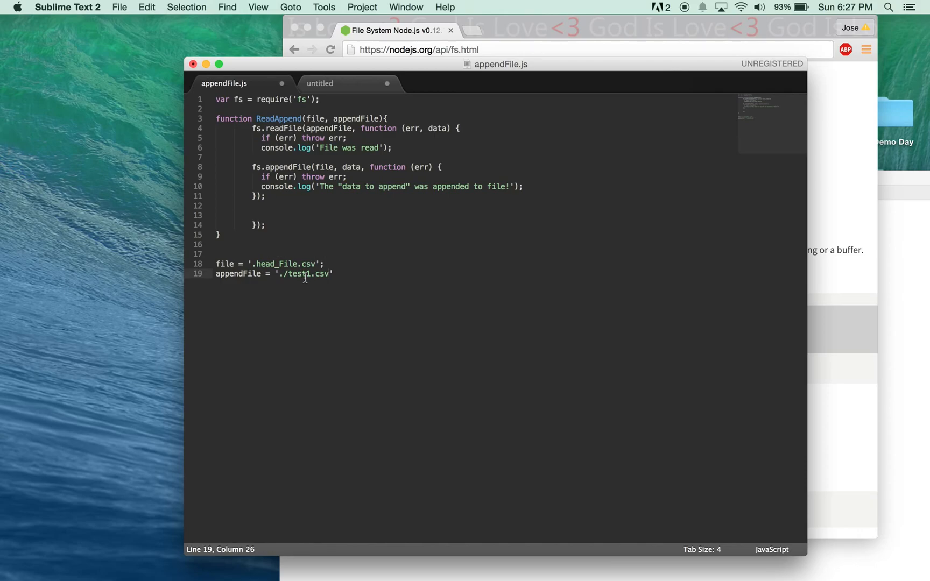
{"action": "mouse_move", "coordinate": [291, 264]}
{"action": "type", "text": "/"}
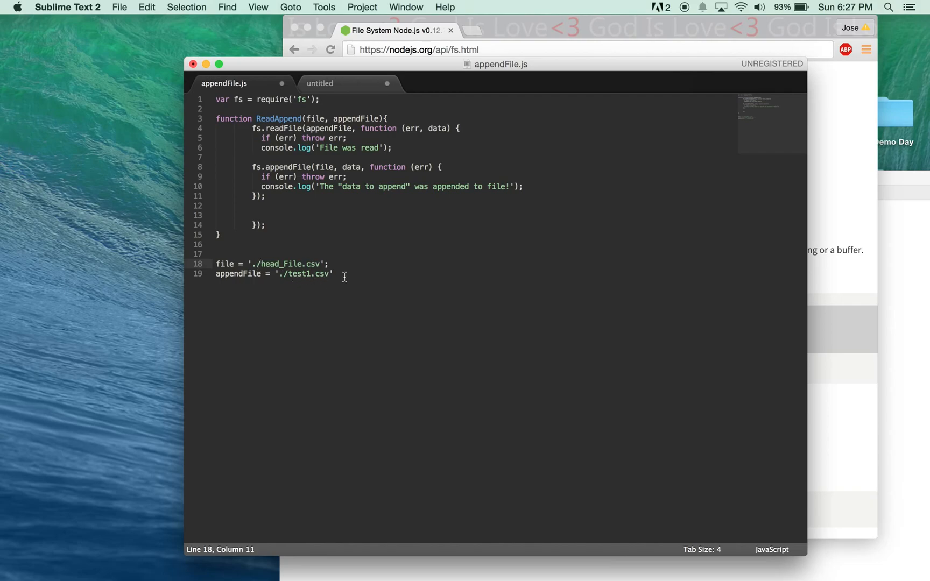
{"action": "type", "text": ";"}
{"action": "key", "text": "enter"}
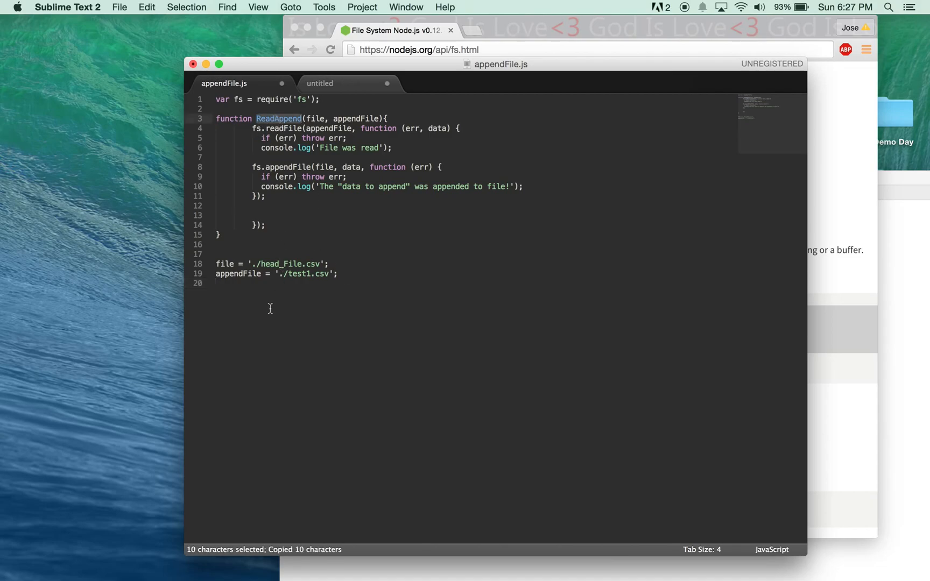
- Add a ReadAppend(file, appendFile); call after the path assignments
{"action": "type", "text": "ReadAppend()"}
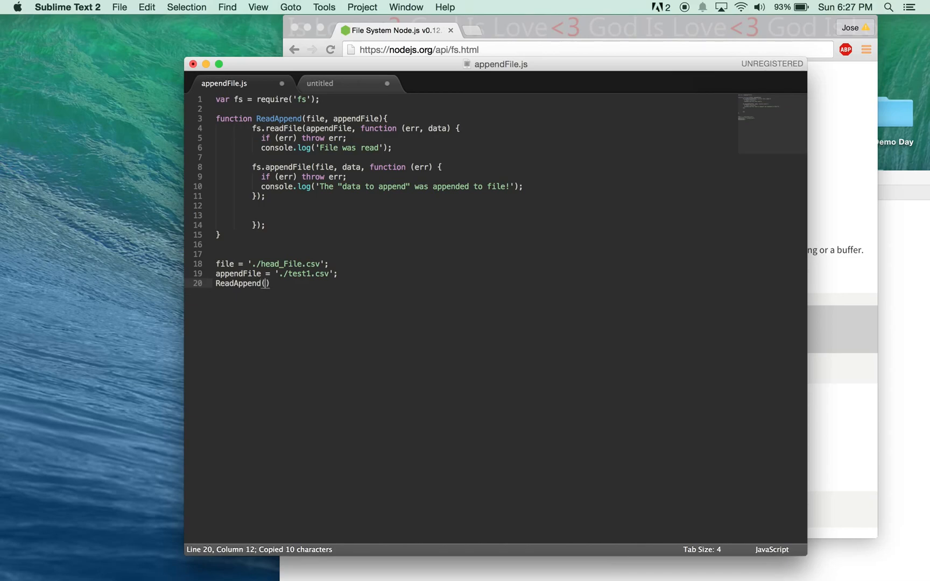
{"action": "type", "text": ";"}
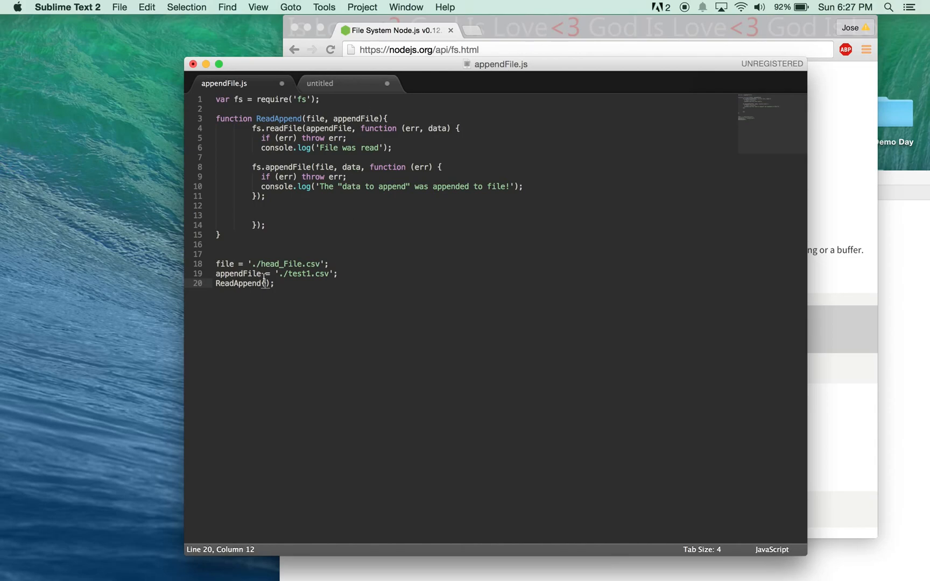
{"action": "type", "text": "file, appendFile"}
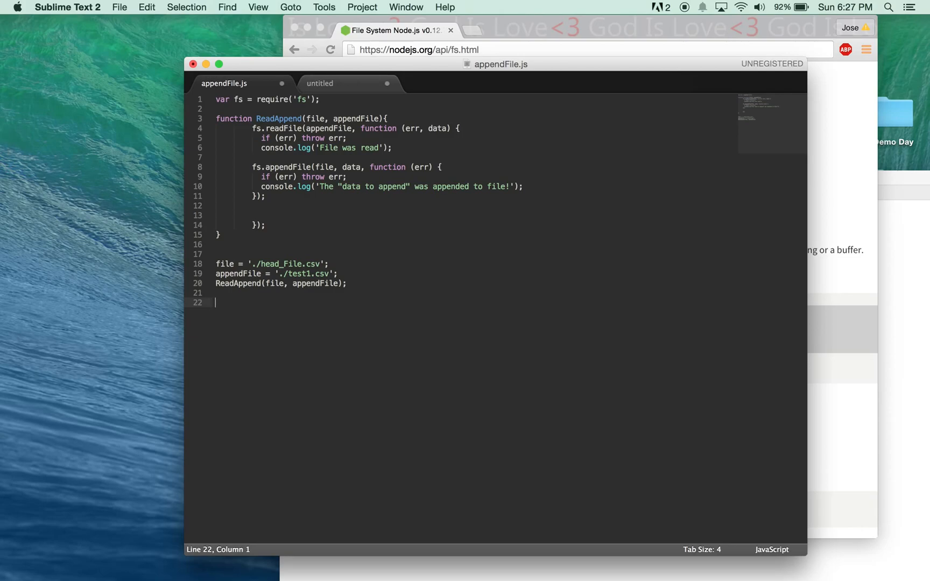
{"action": "mouse_move", "coordinate": [290, 311]}
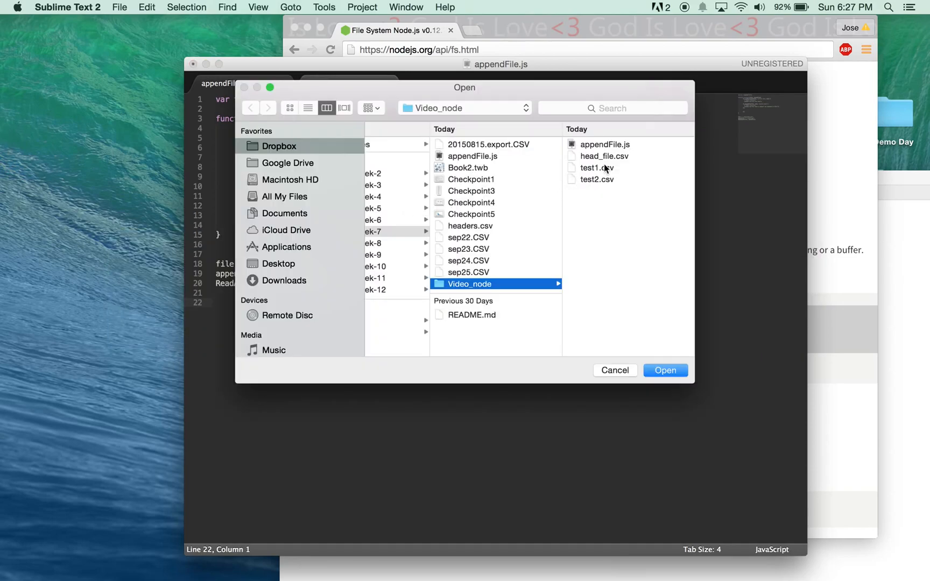
{"action": "left_click", "coordinate": [604, 156]}
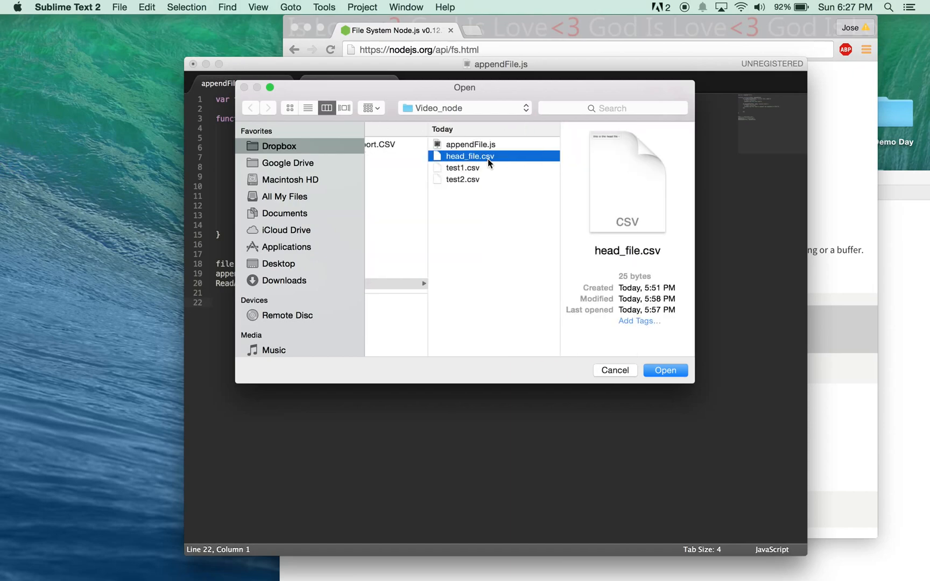
{"action": "left_click", "coordinate": [664, 371]}
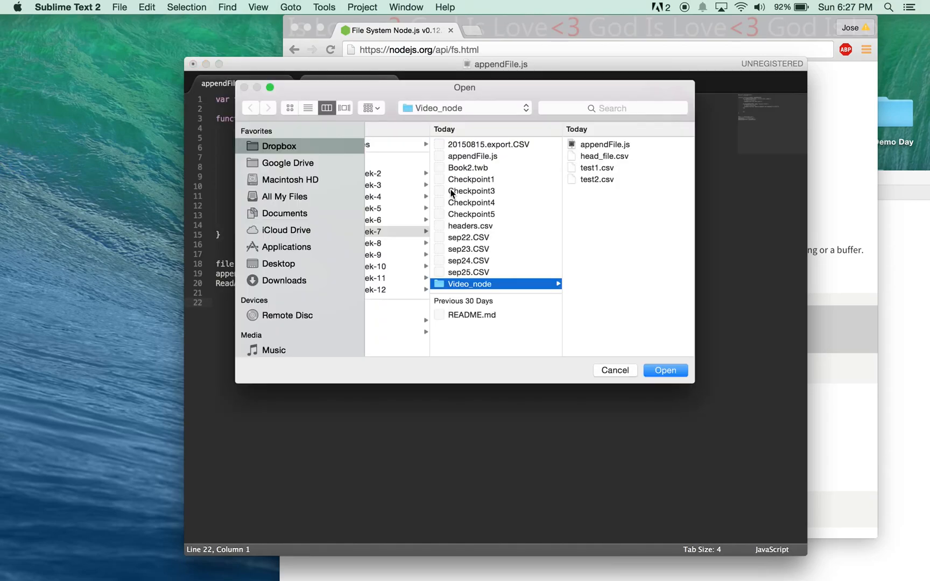
{"action": "left_click", "coordinate": [664, 370]}
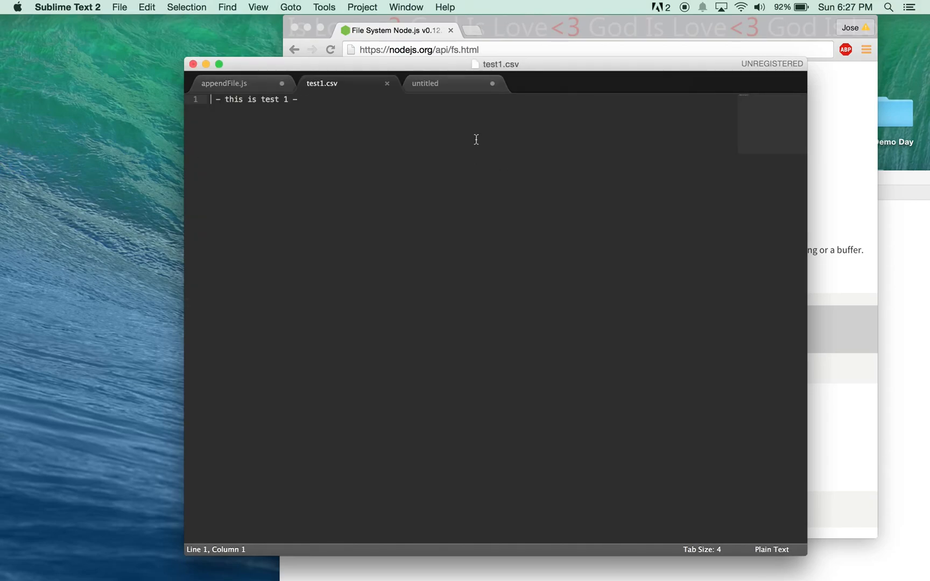
{"action": "mouse_move", "coordinate": [303, 166]}
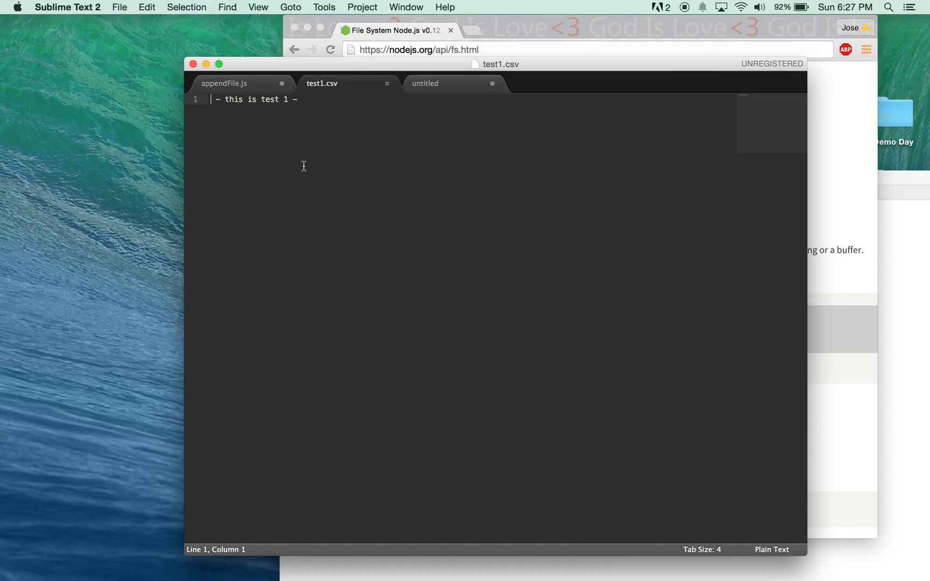
{"action": "left_click", "coordinate": [224, 83]}
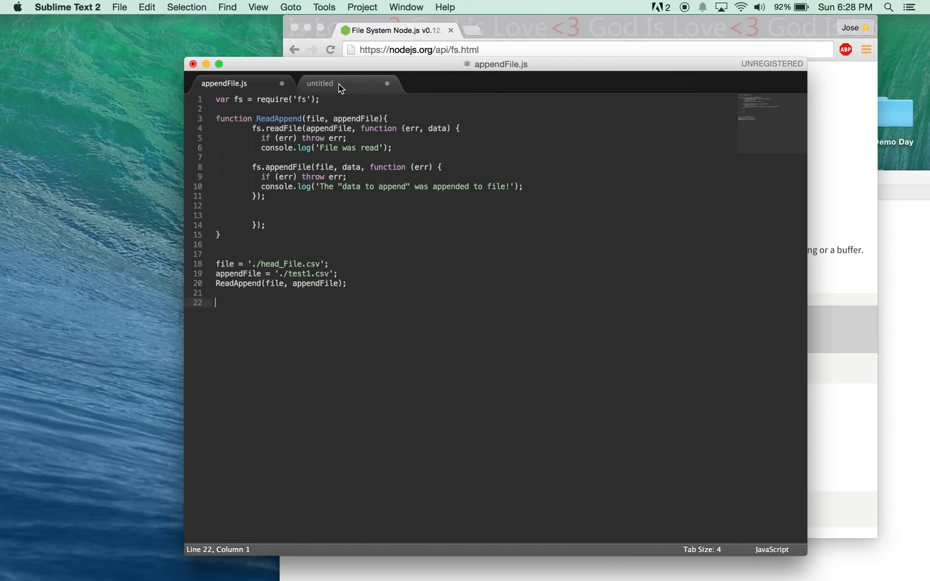
{"action": "mouse_move", "coordinate": [352, 233]}
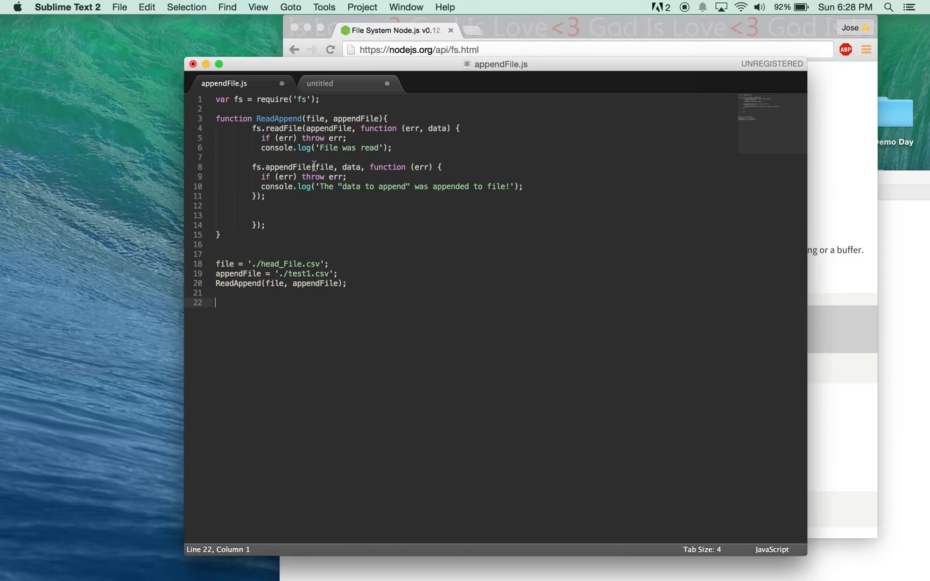
{"action": "mouse_move", "coordinate": [348, 232]}
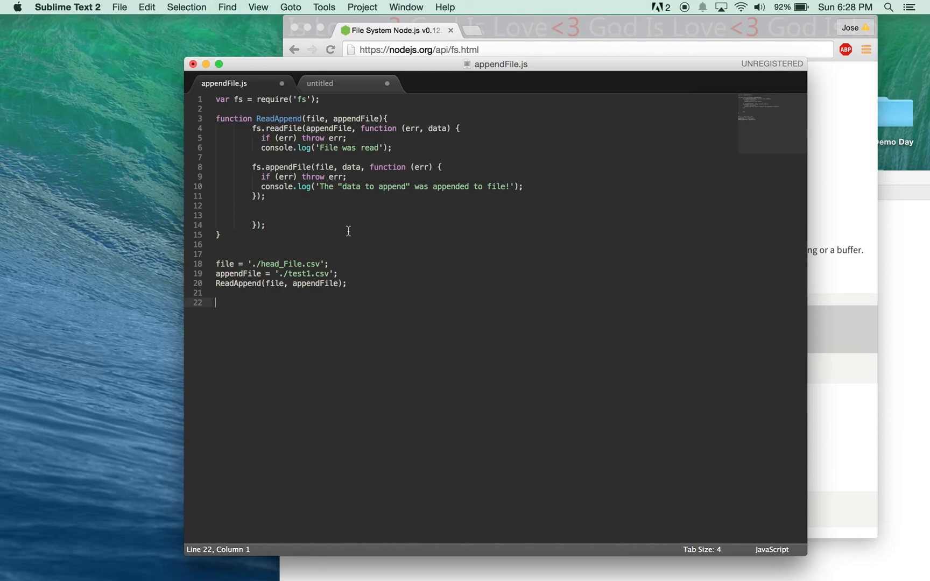
{"action": "mouse_move", "coordinate": [301, 276]}
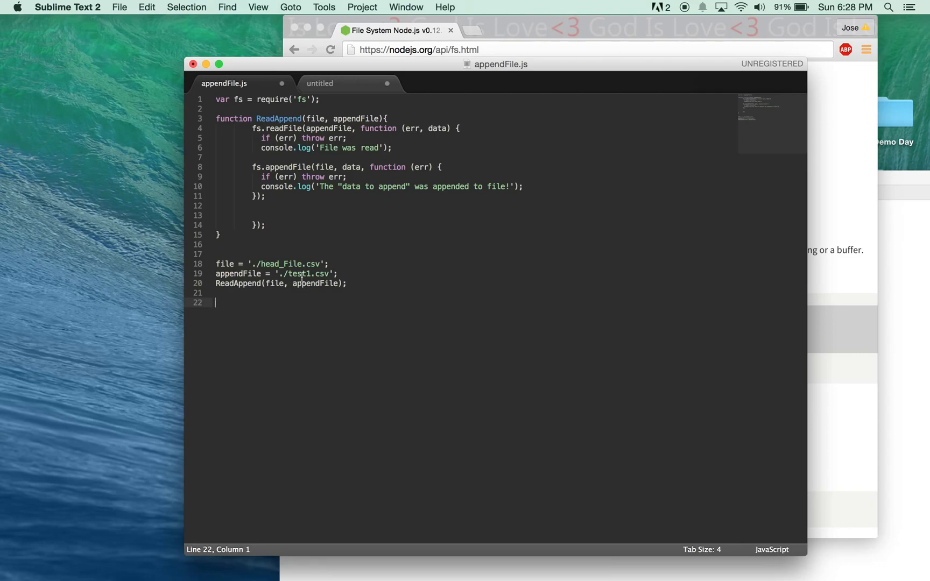
- After the first ReadAppend call, reassign appendFile = './test2.csv';
{"action": "type", "text": "appendFile"}
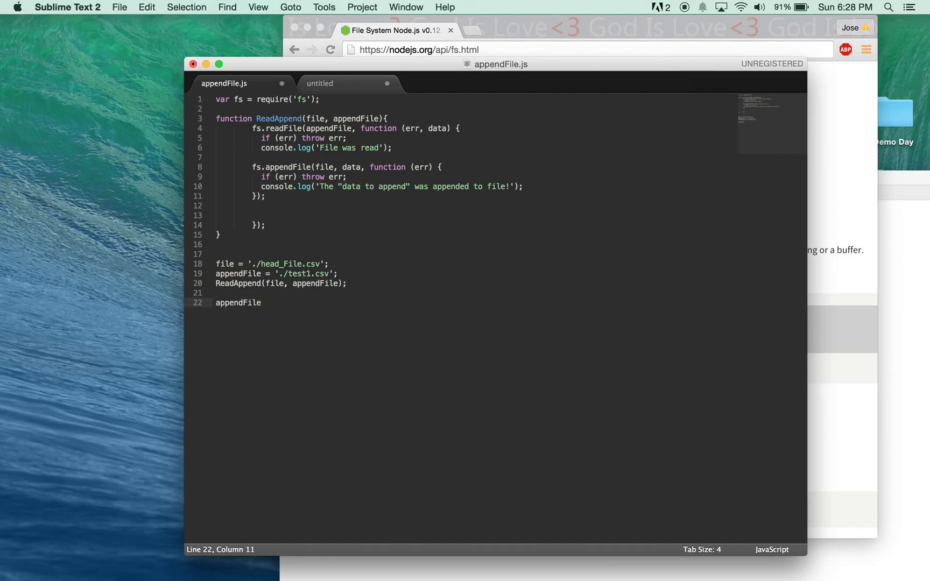
{"action": "type", "text": "="}
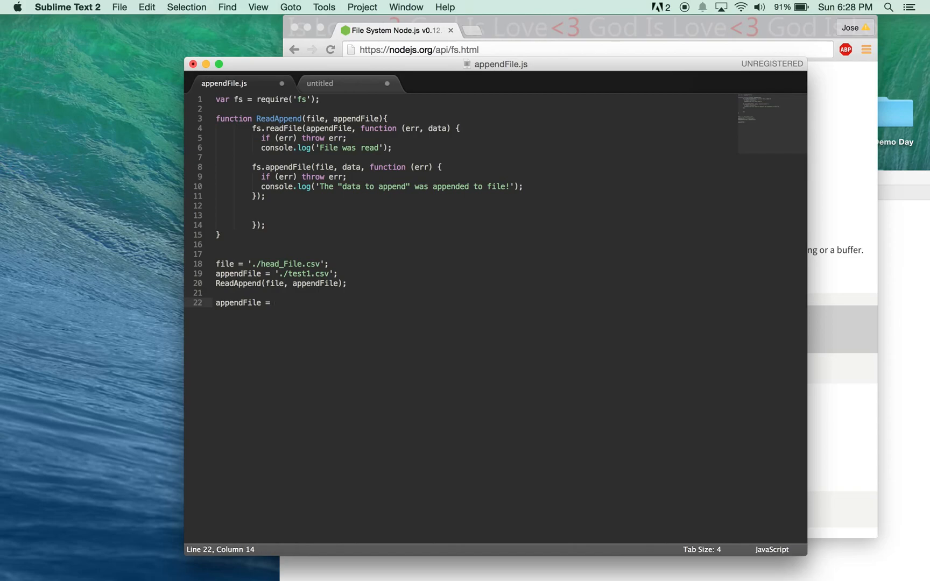
{"action": "type", "text": "'.'"}
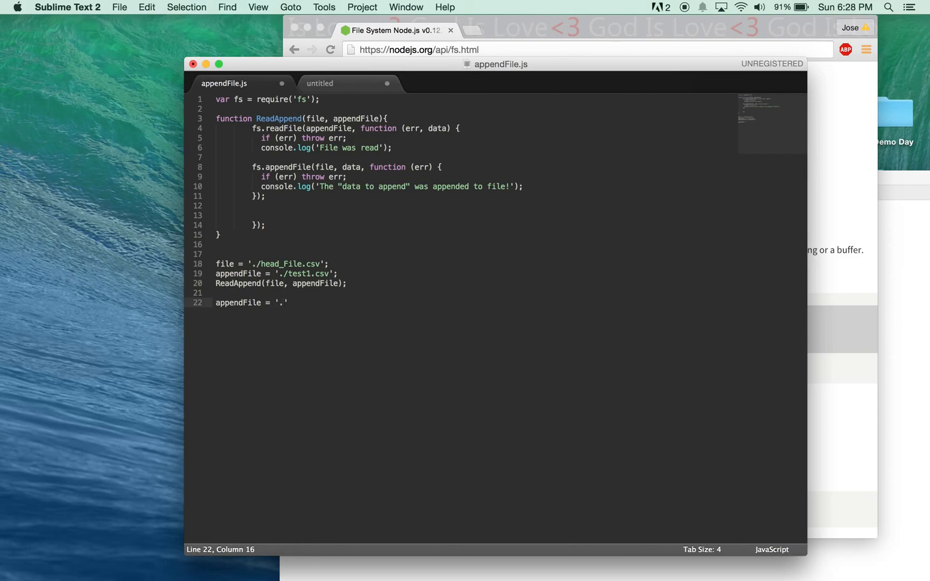
{"action": "type", "text": "./te"}
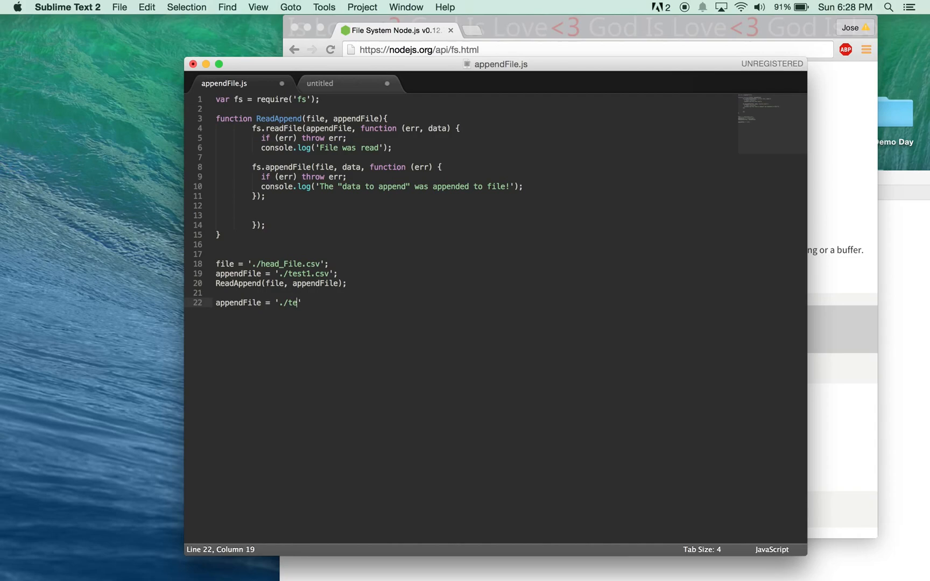
{"action": "type", "text": "st2.csv"}
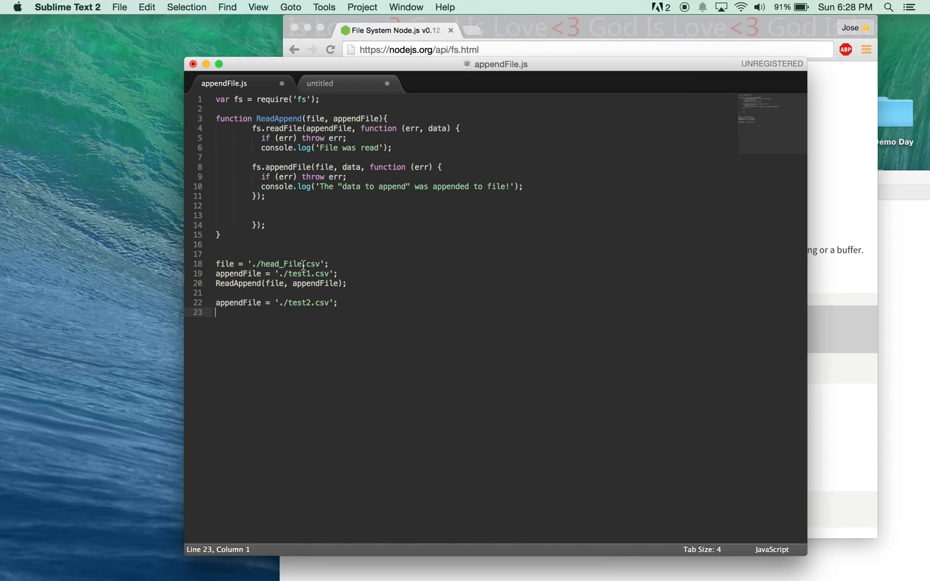
{"action": "mouse_move", "coordinate": [240, 258]}
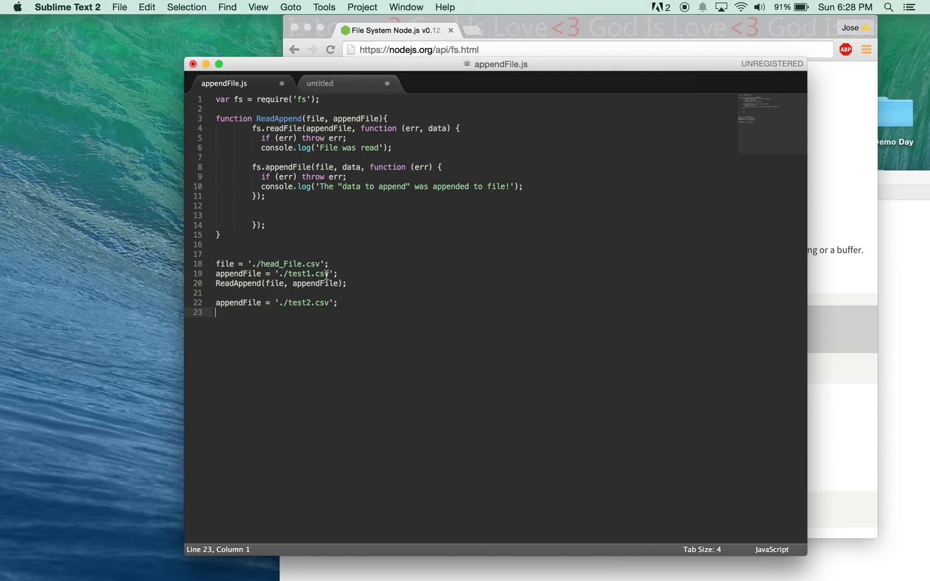
{"action": "mouse_move", "coordinate": [355, 310]}
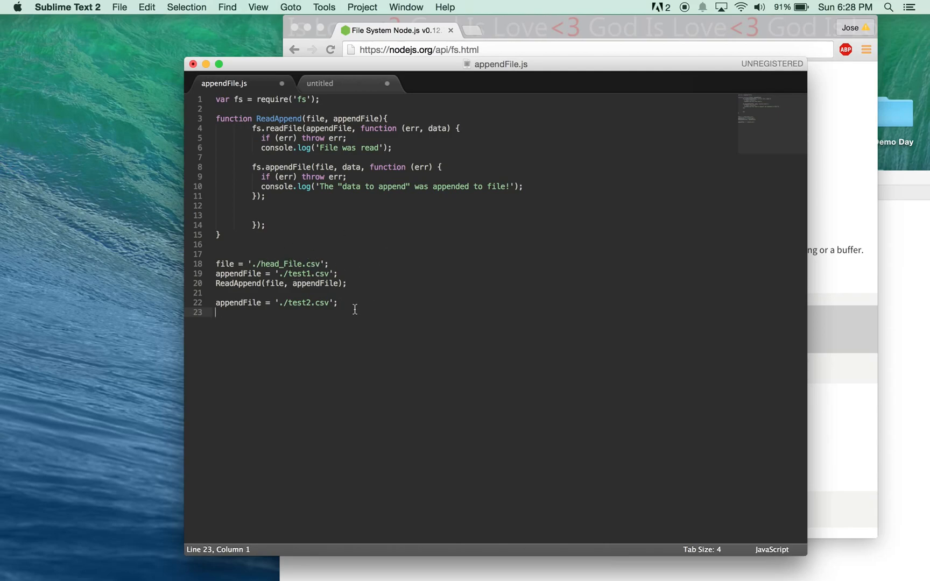
{"action": "mouse_move", "coordinate": [359, 341]}
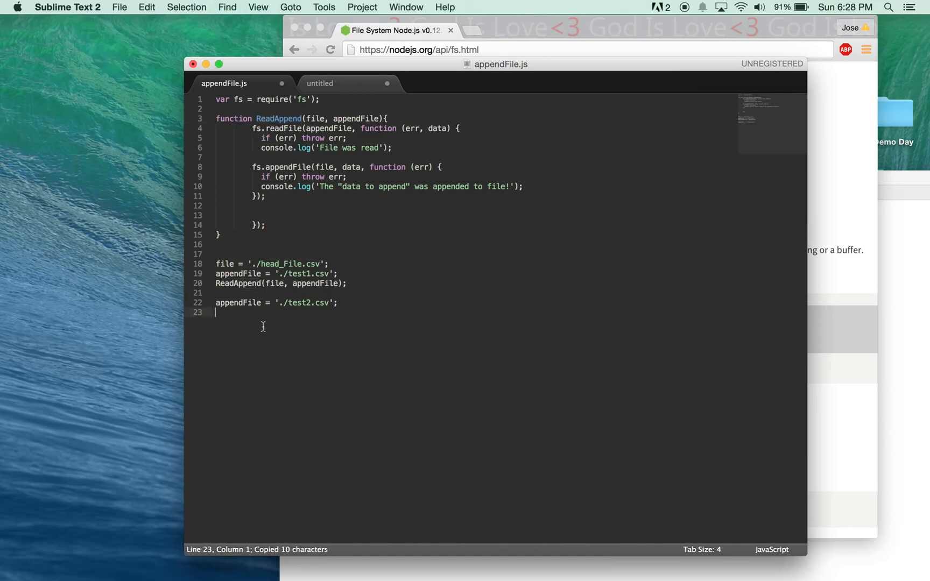
- Add a second ReadAppend(file, appendFile); call after the './test2.csv' reassignment
{"action": "type", "text": "ReadAppend"}
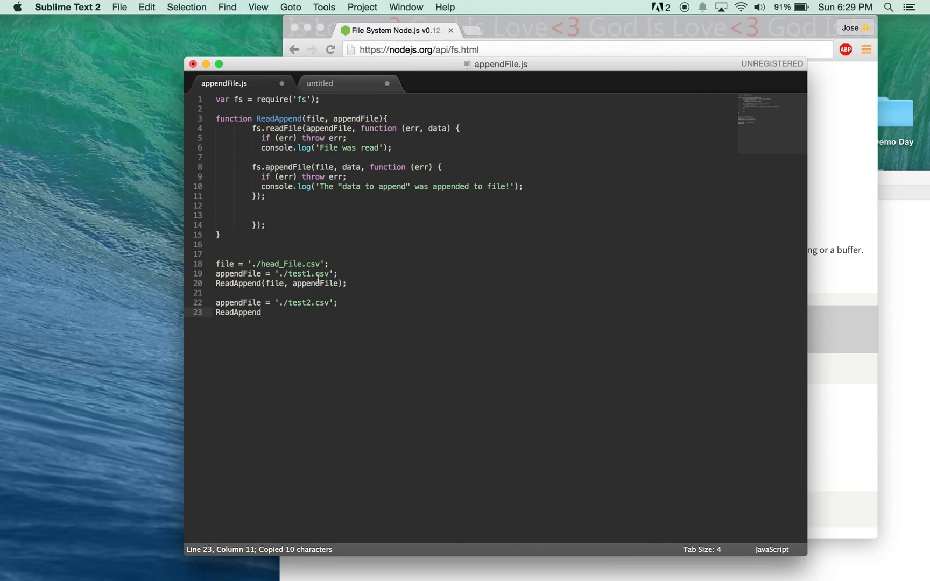
{"action": "type", "text": "(file, appendFile"}
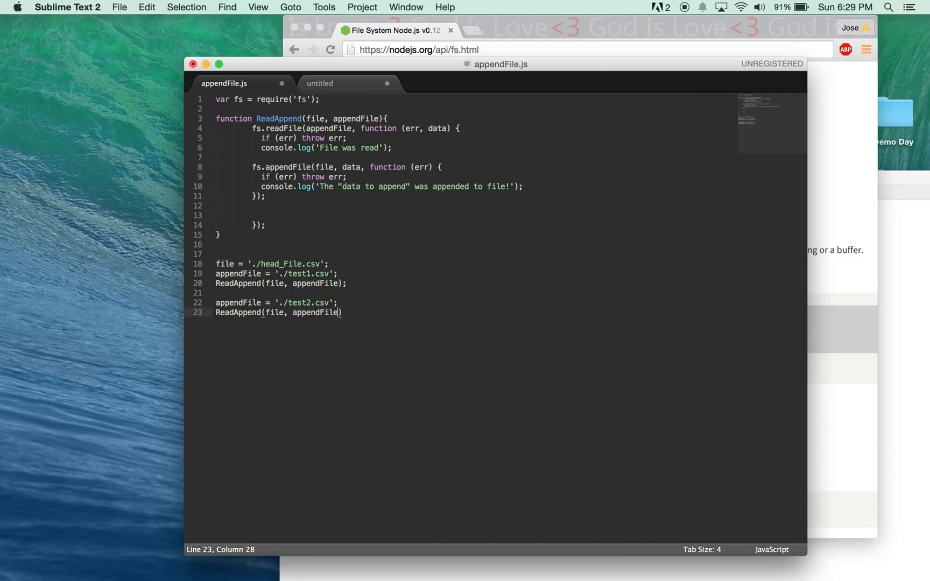
{"action": "type", "text": ");"}
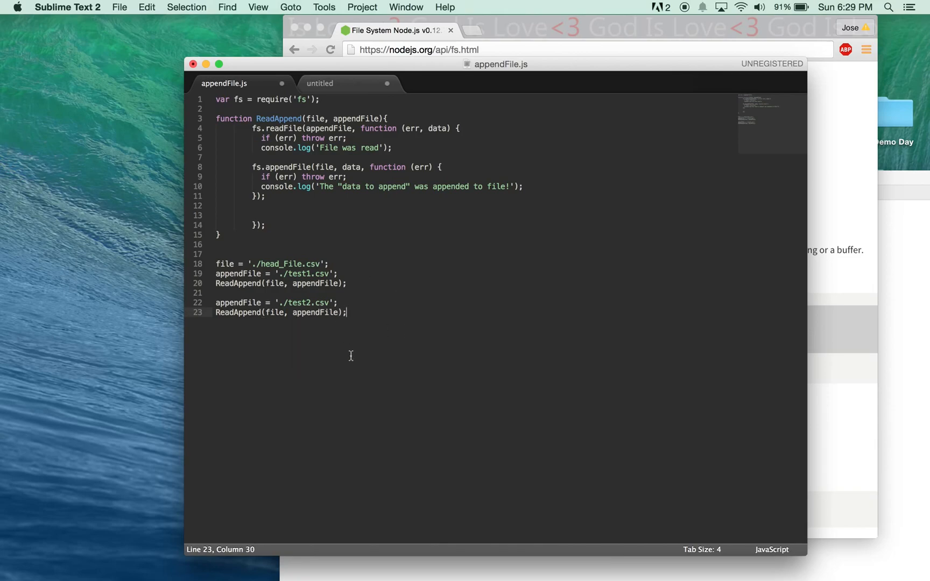
{"action": "mouse_move", "coordinate": [364, 307]}
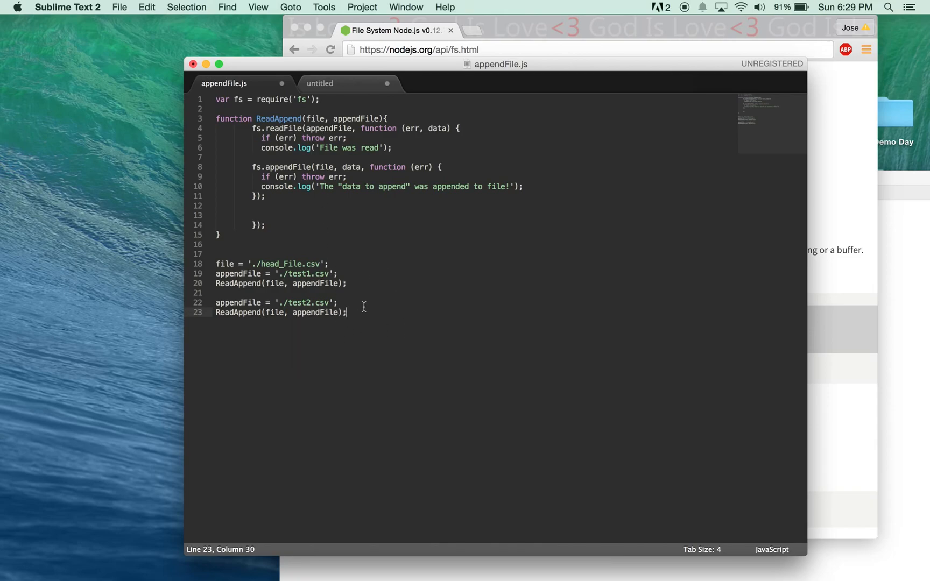
{"action": "mouse_move", "coordinate": [362, 217]}
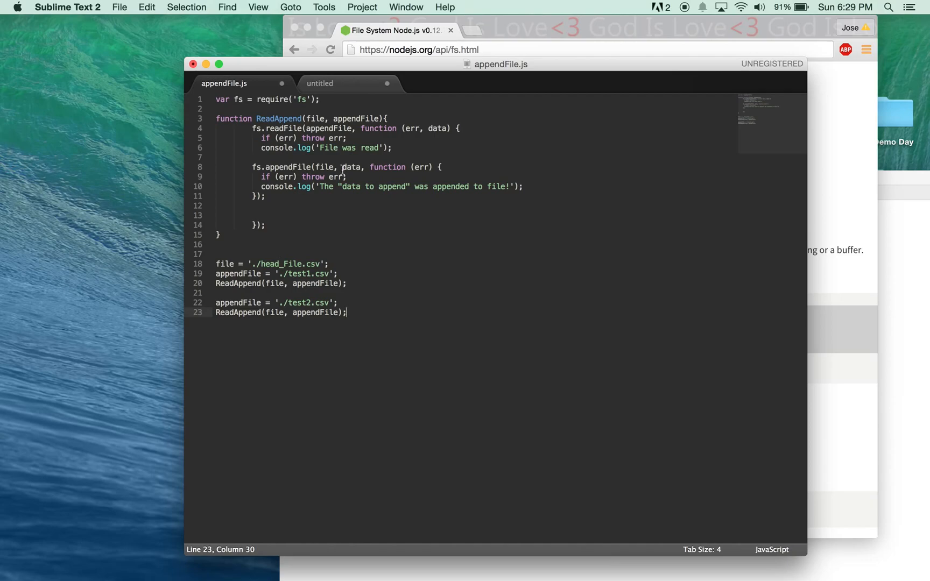
{"action": "mouse_move", "coordinate": [291, 181]}
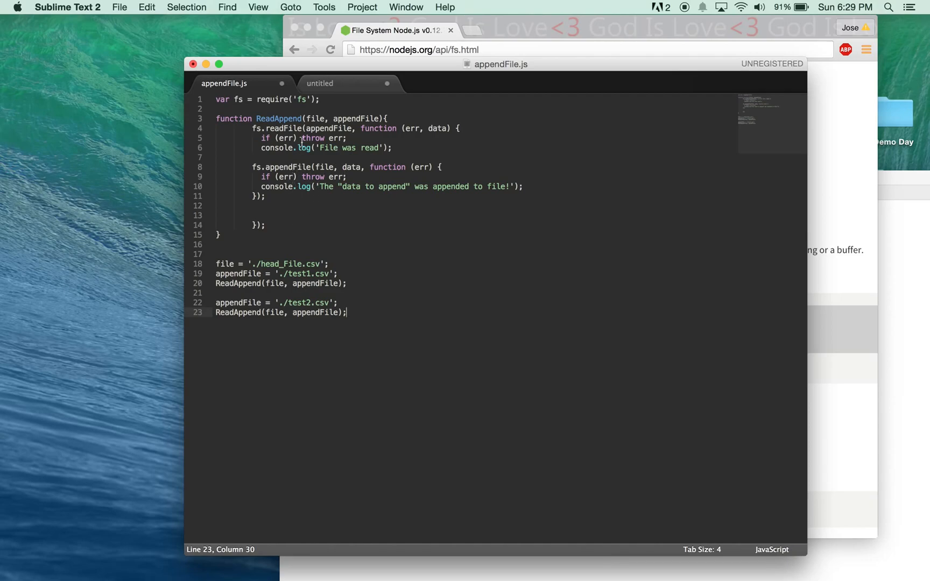
{"action": "mouse_move", "coordinate": [329, 213]}
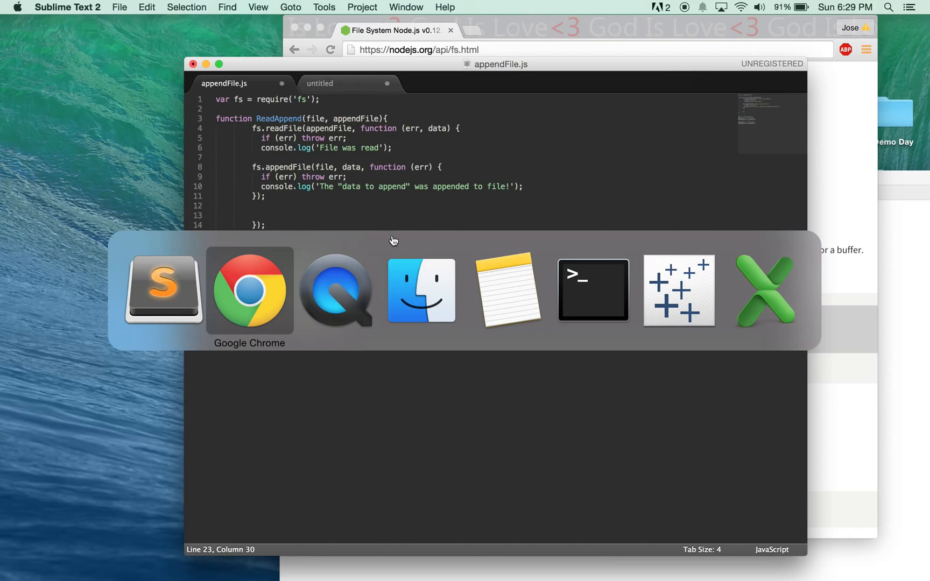
- Run node appendFile.js in Terminal, which fails with an ENOENT error for './test1.txt'
{"action": "left_click", "coordinate": [592, 290]}
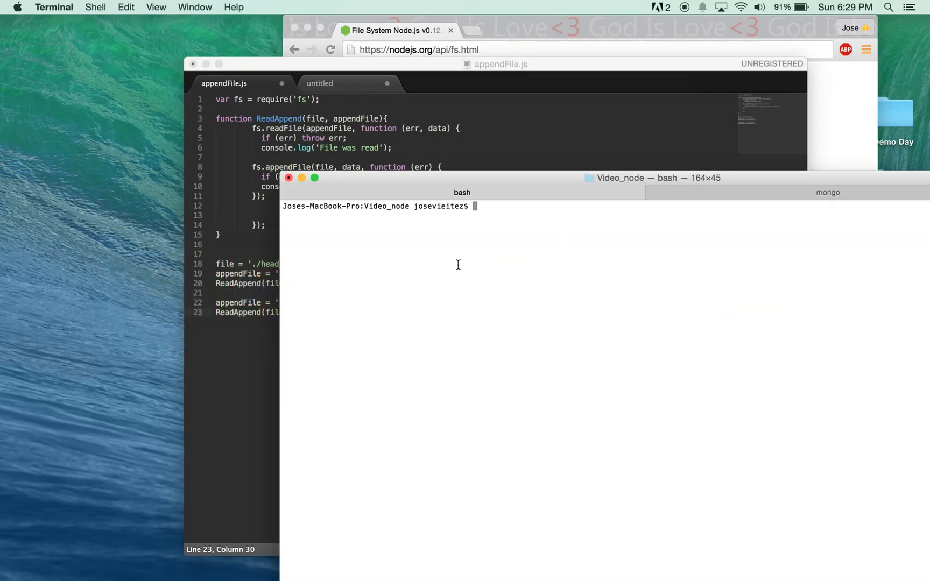
{"action": "type", "text": "node"}
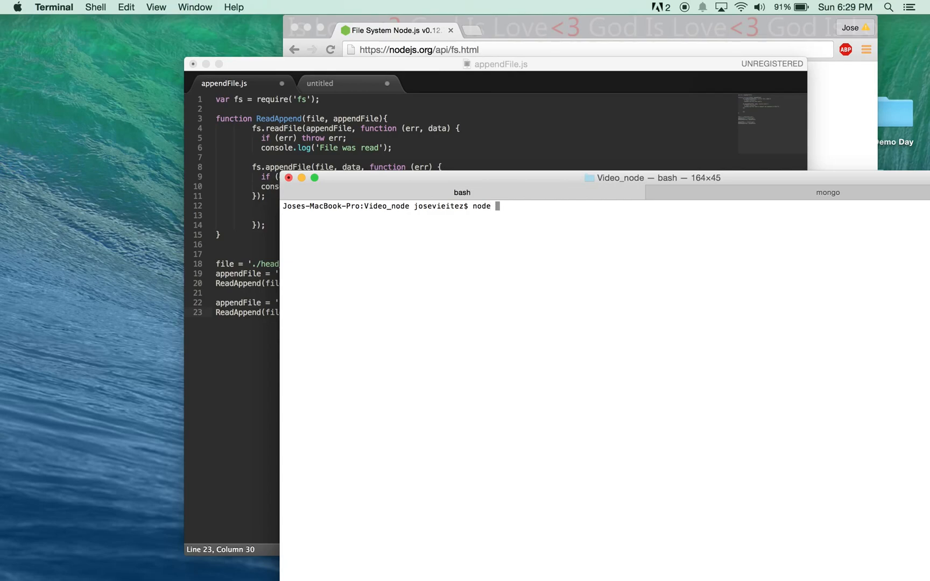
{"action": "type", "text": "appendFile.js"}
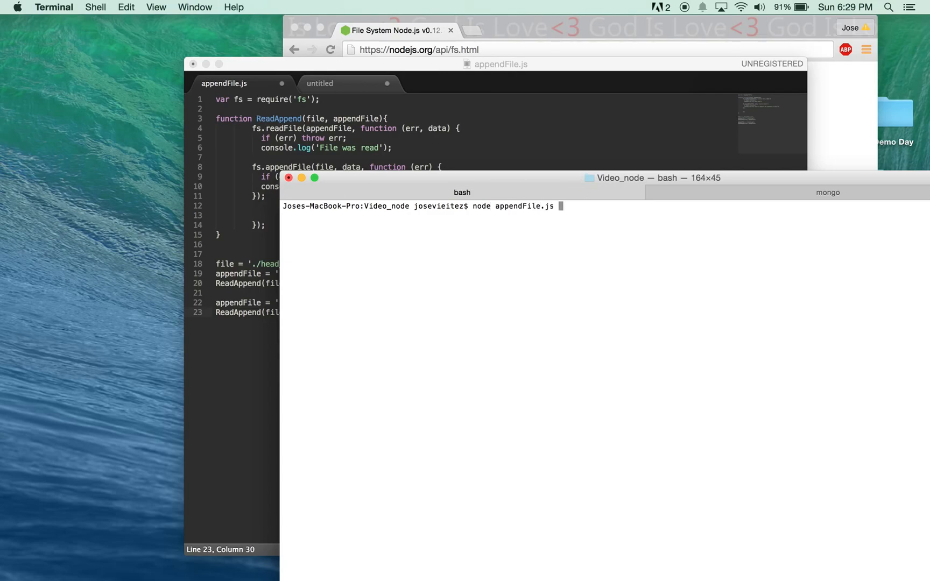
{"action": "key", "text": "Return"}
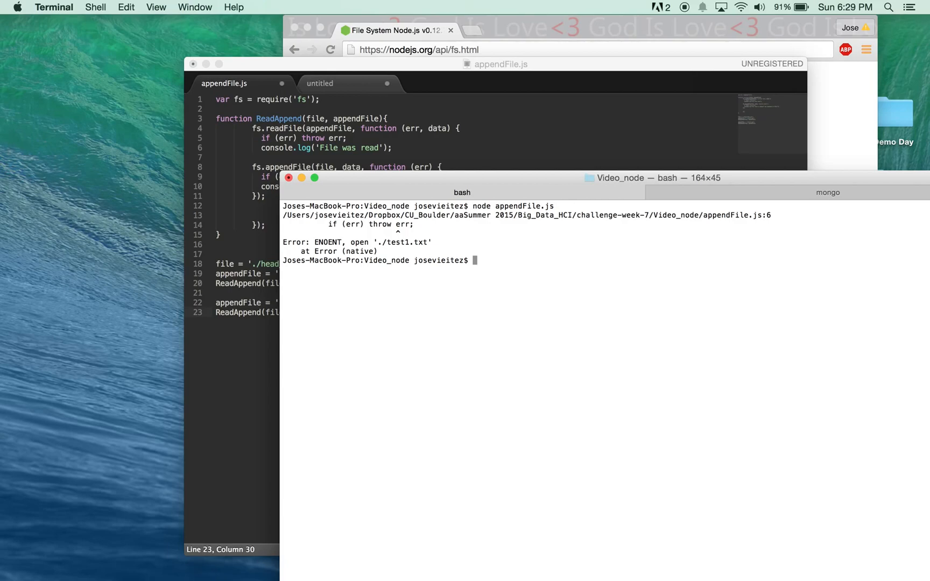
{"action": "mouse_move", "coordinate": [291, 236]}
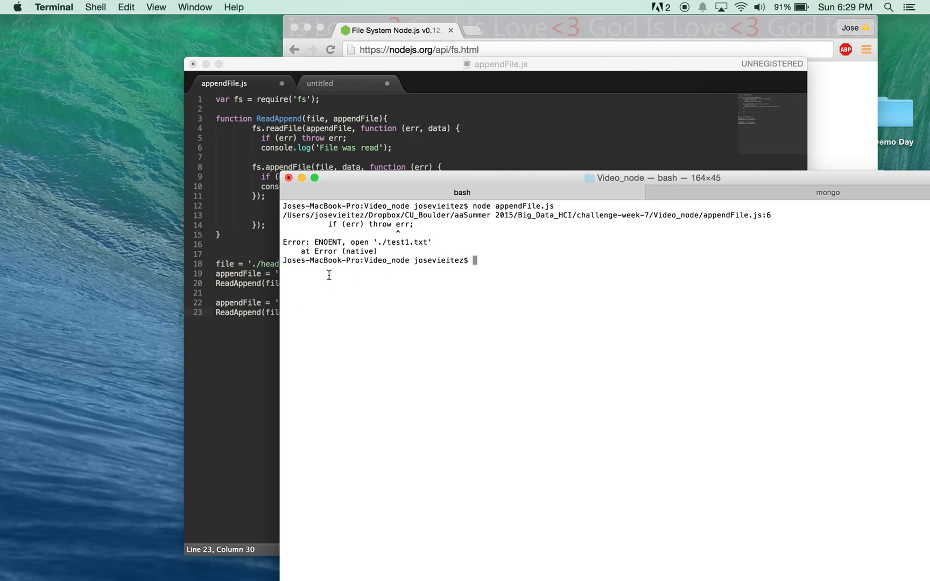
{"action": "mouse_move", "coordinate": [302, 291]}
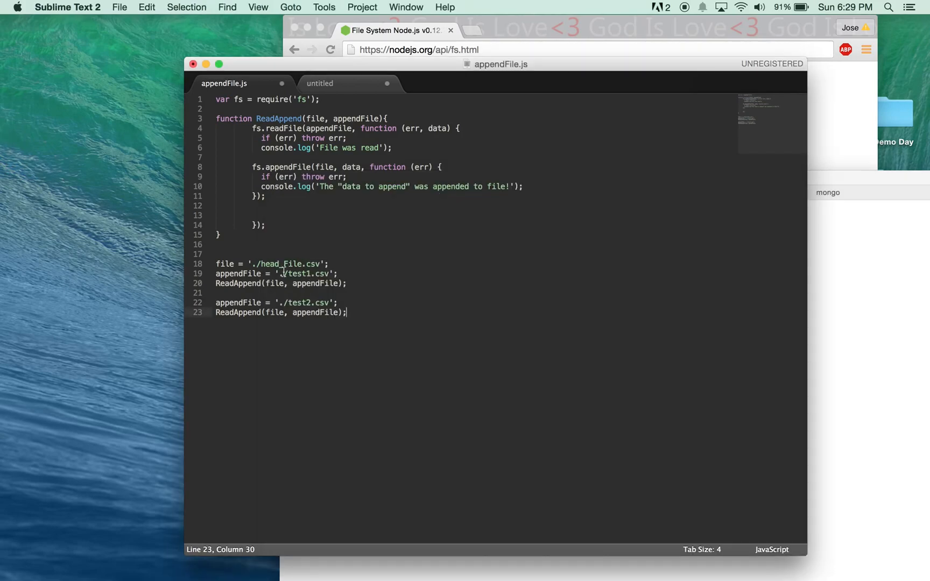
- Check the test1.csv path in the code before rerunning node appendFile.js successfully
{"action": "left_click", "coordinate": [337, 273]}
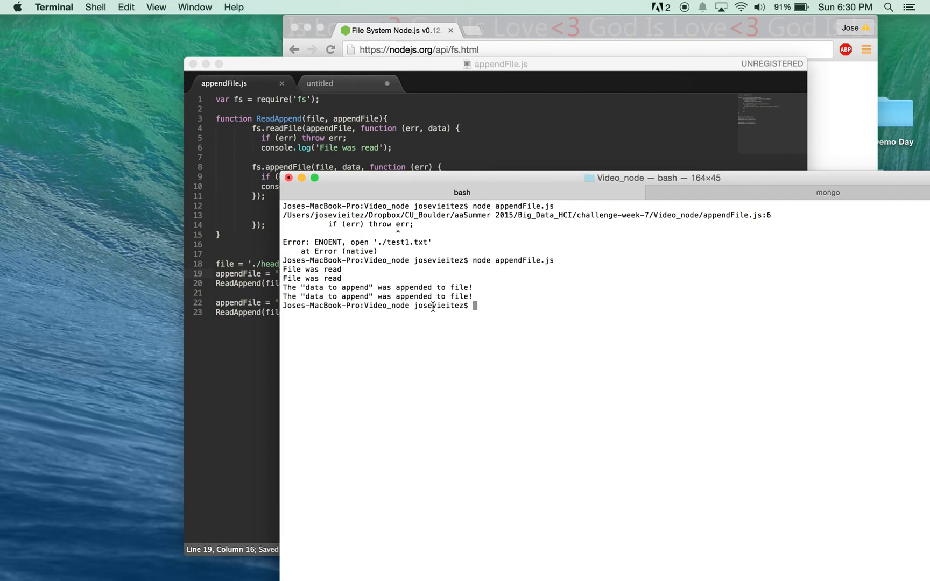
{"action": "mouse_move", "coordinate": [498, 322]}
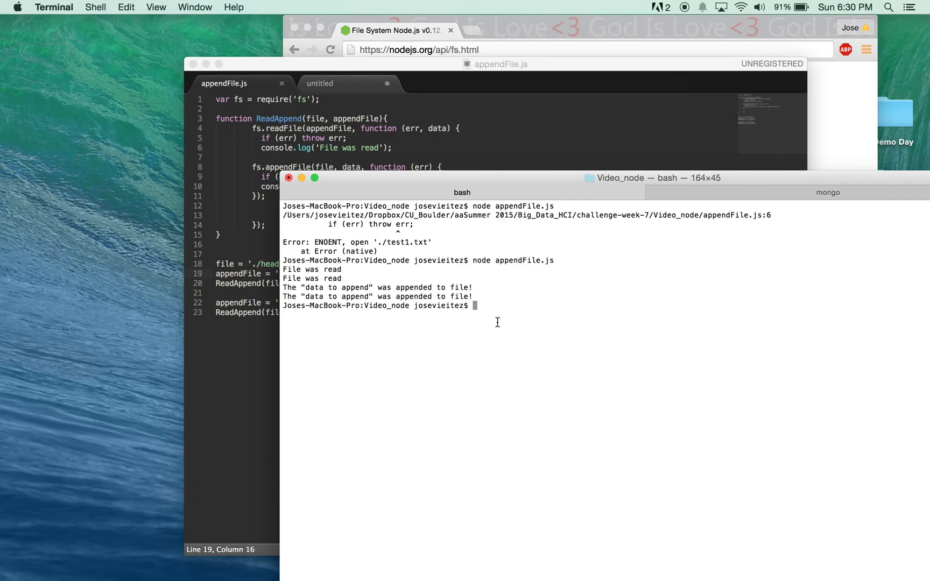
{"action": "mouse_move", "coordinate": [248, 167]}
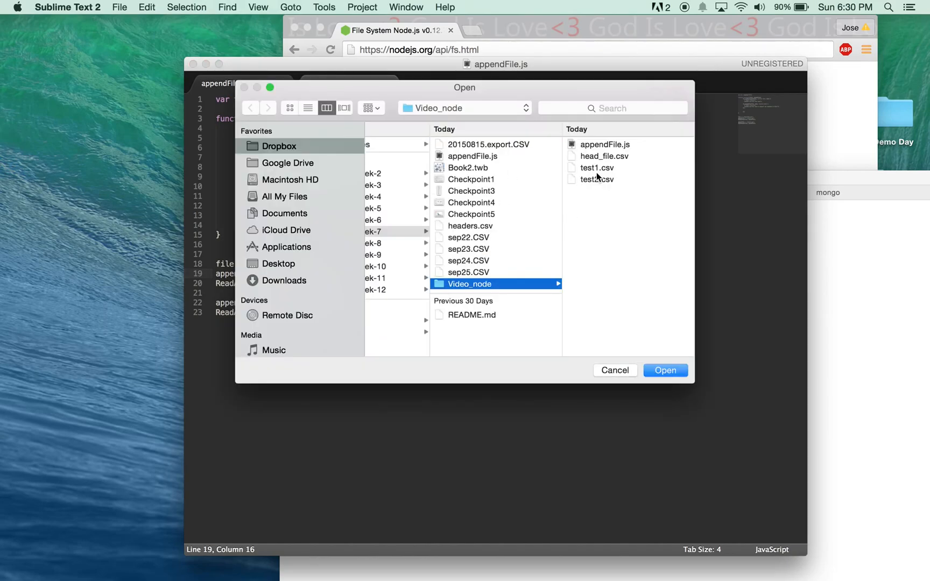
- Open head_file.csv from the Video_node folder to see the head text plus both appended texts
{"action": "left_click", "coordinate": [603, 156]}
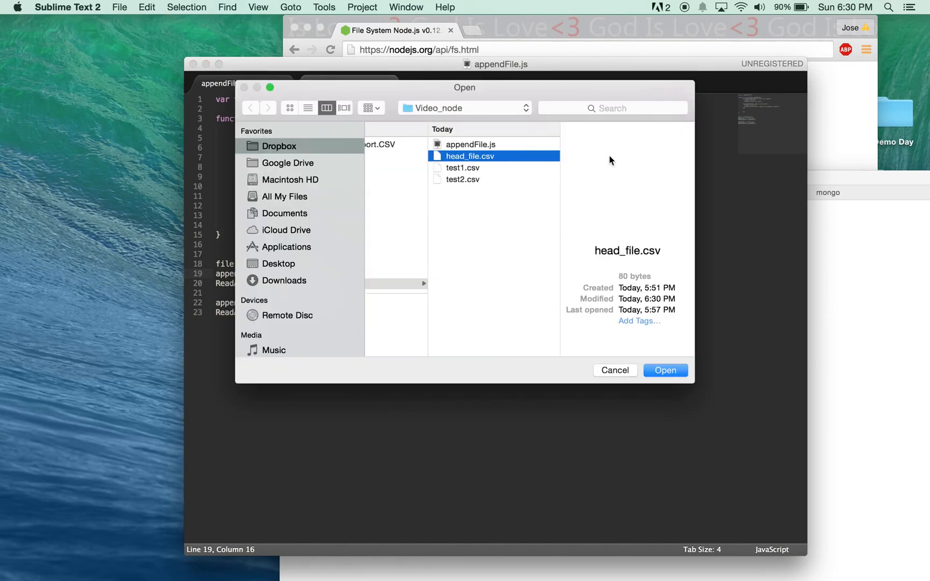
{"action": "left_click", "coordinate": [664, 370]}
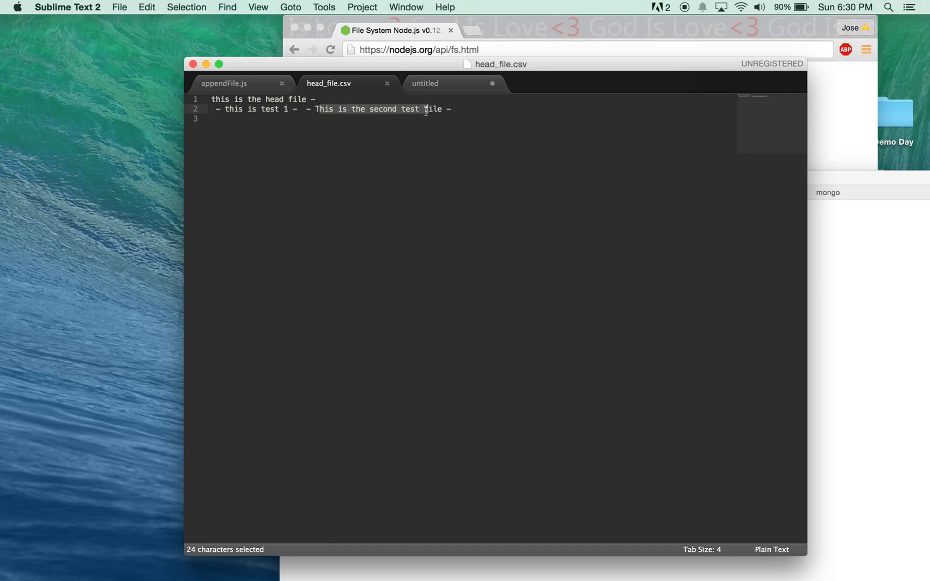
{"action": "left_click", "coordinate": [224, 83]}
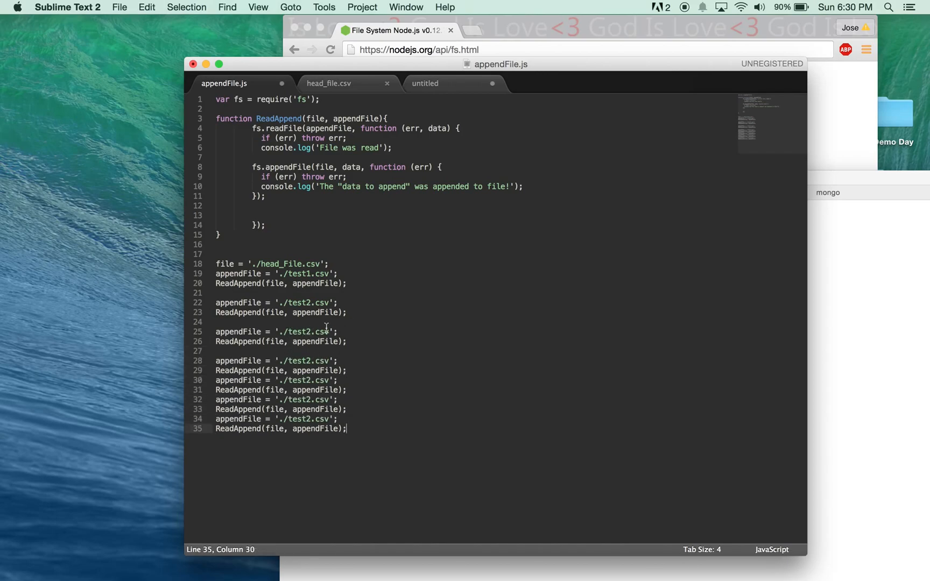
{"action": "mouse_move", "coordinate": [310, 307]}
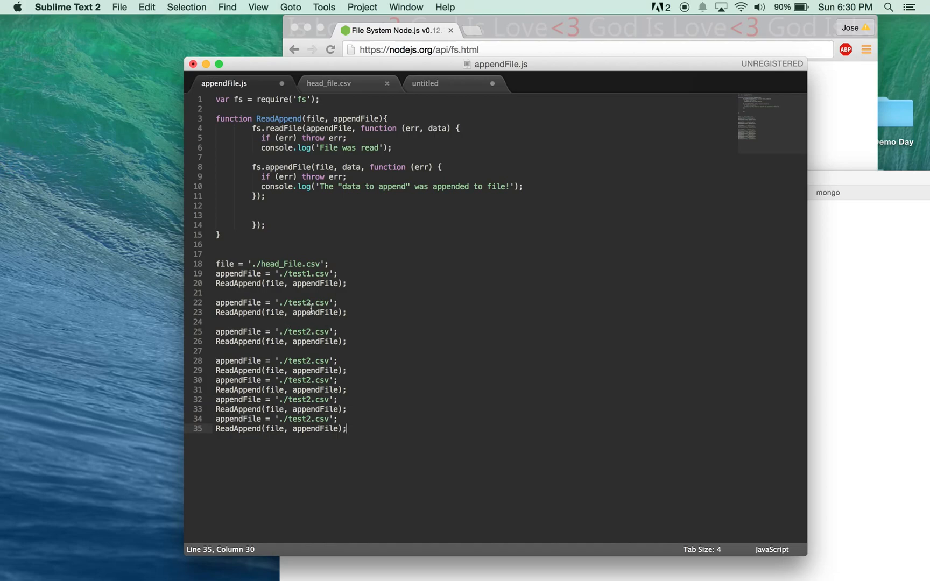